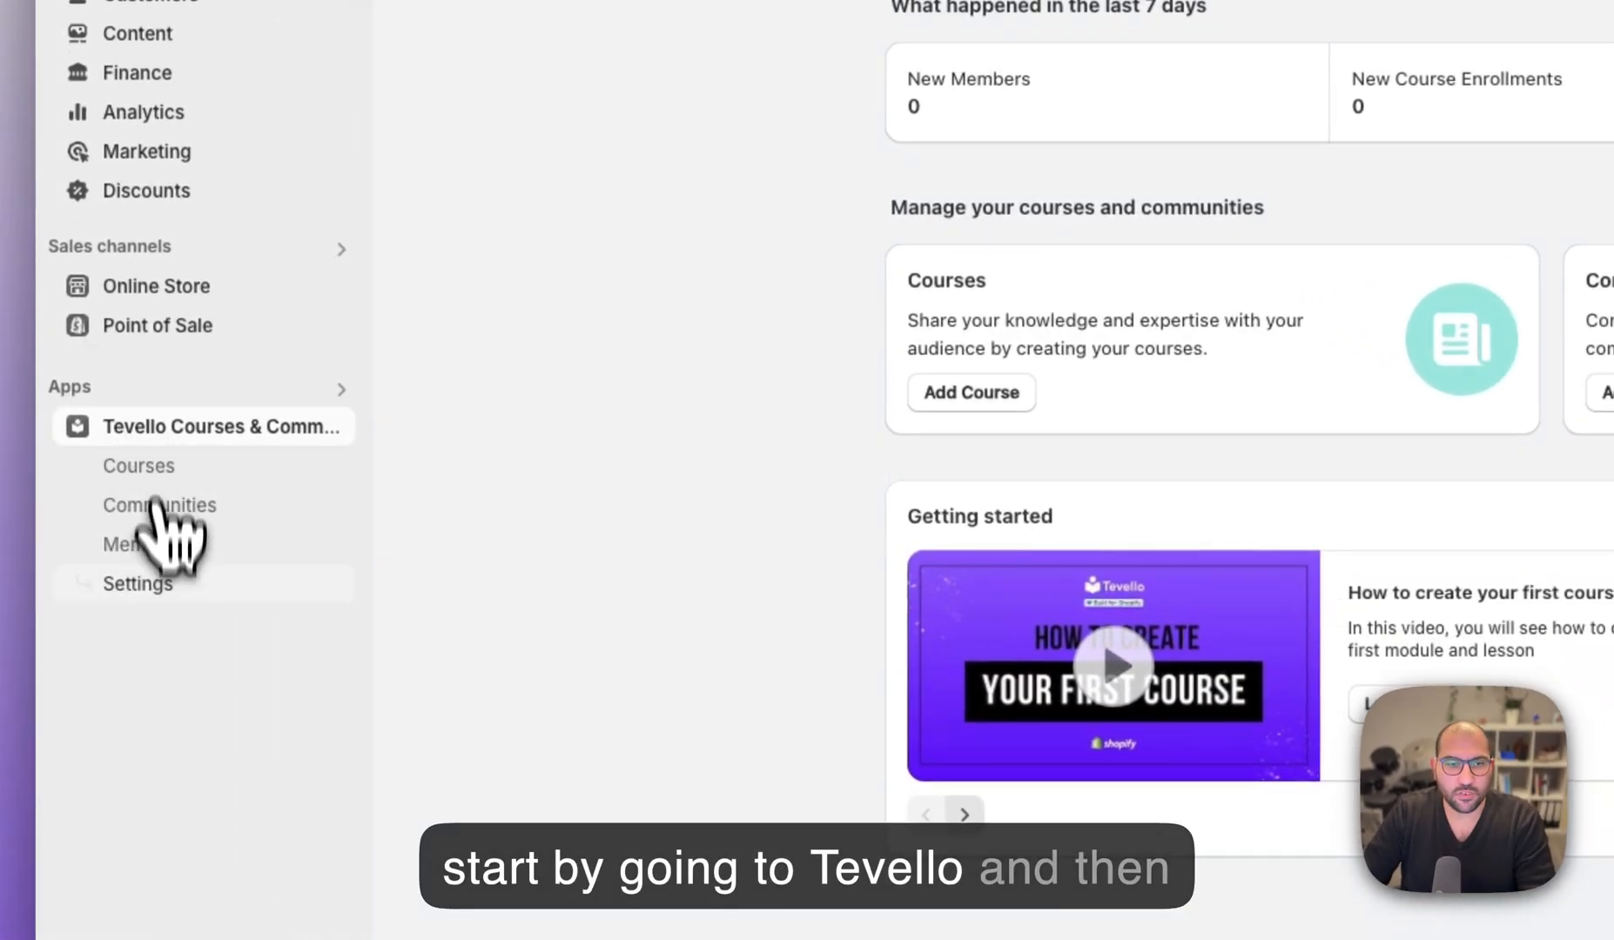
- Launch the checkout editor from the App Block section of Tevello Settings
click(136, 583)
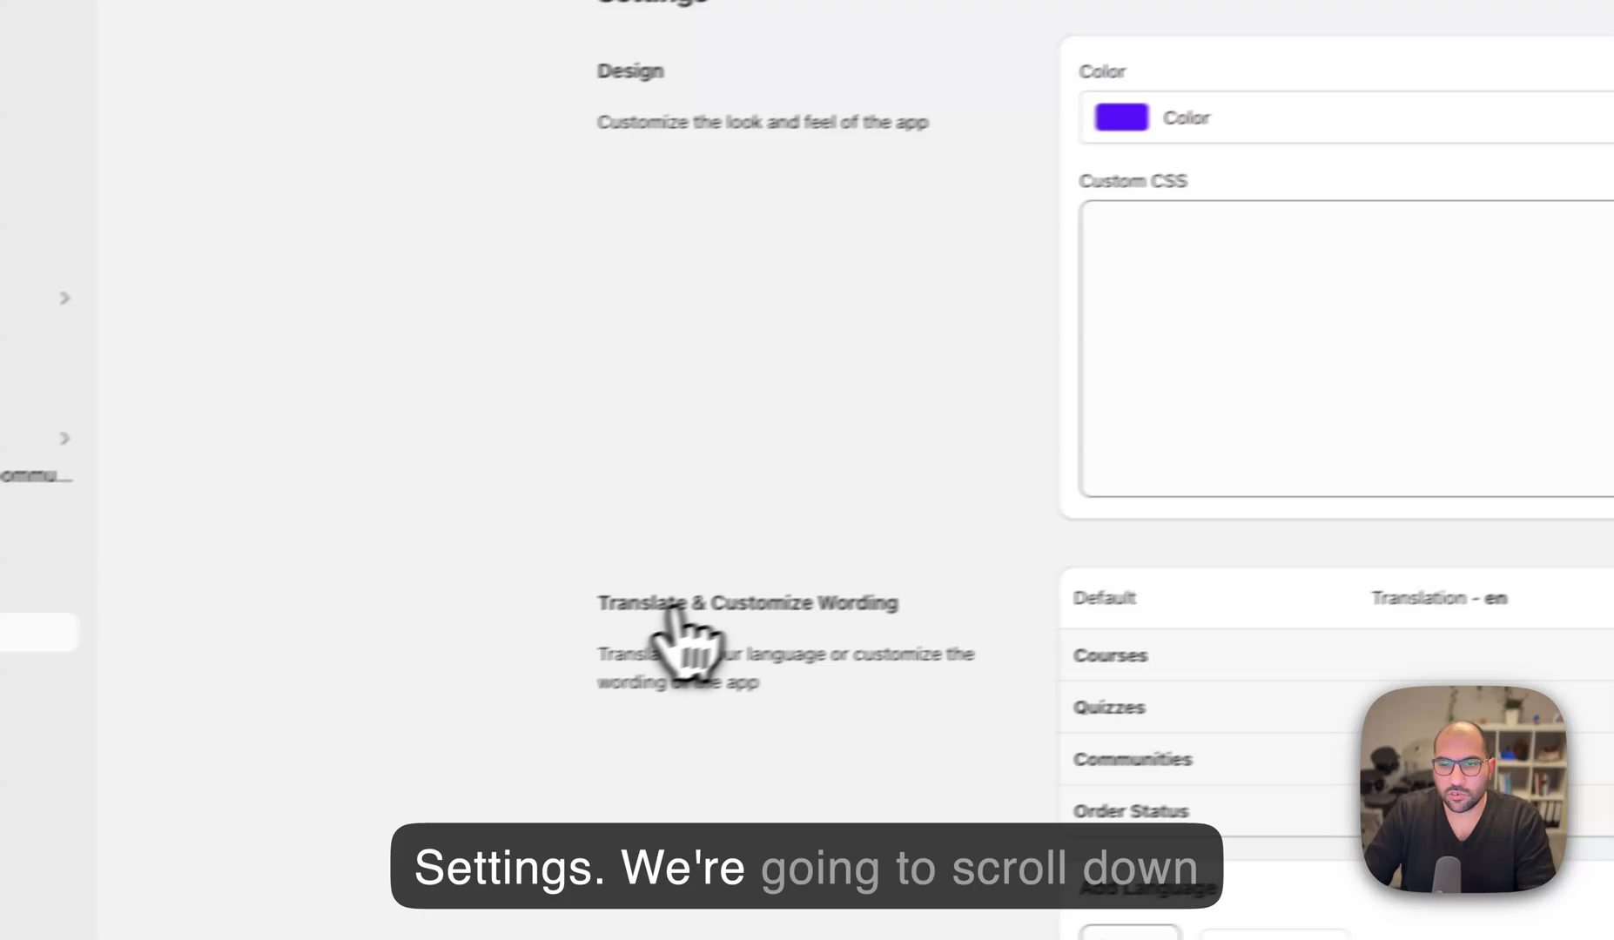
scroll(down, 3)
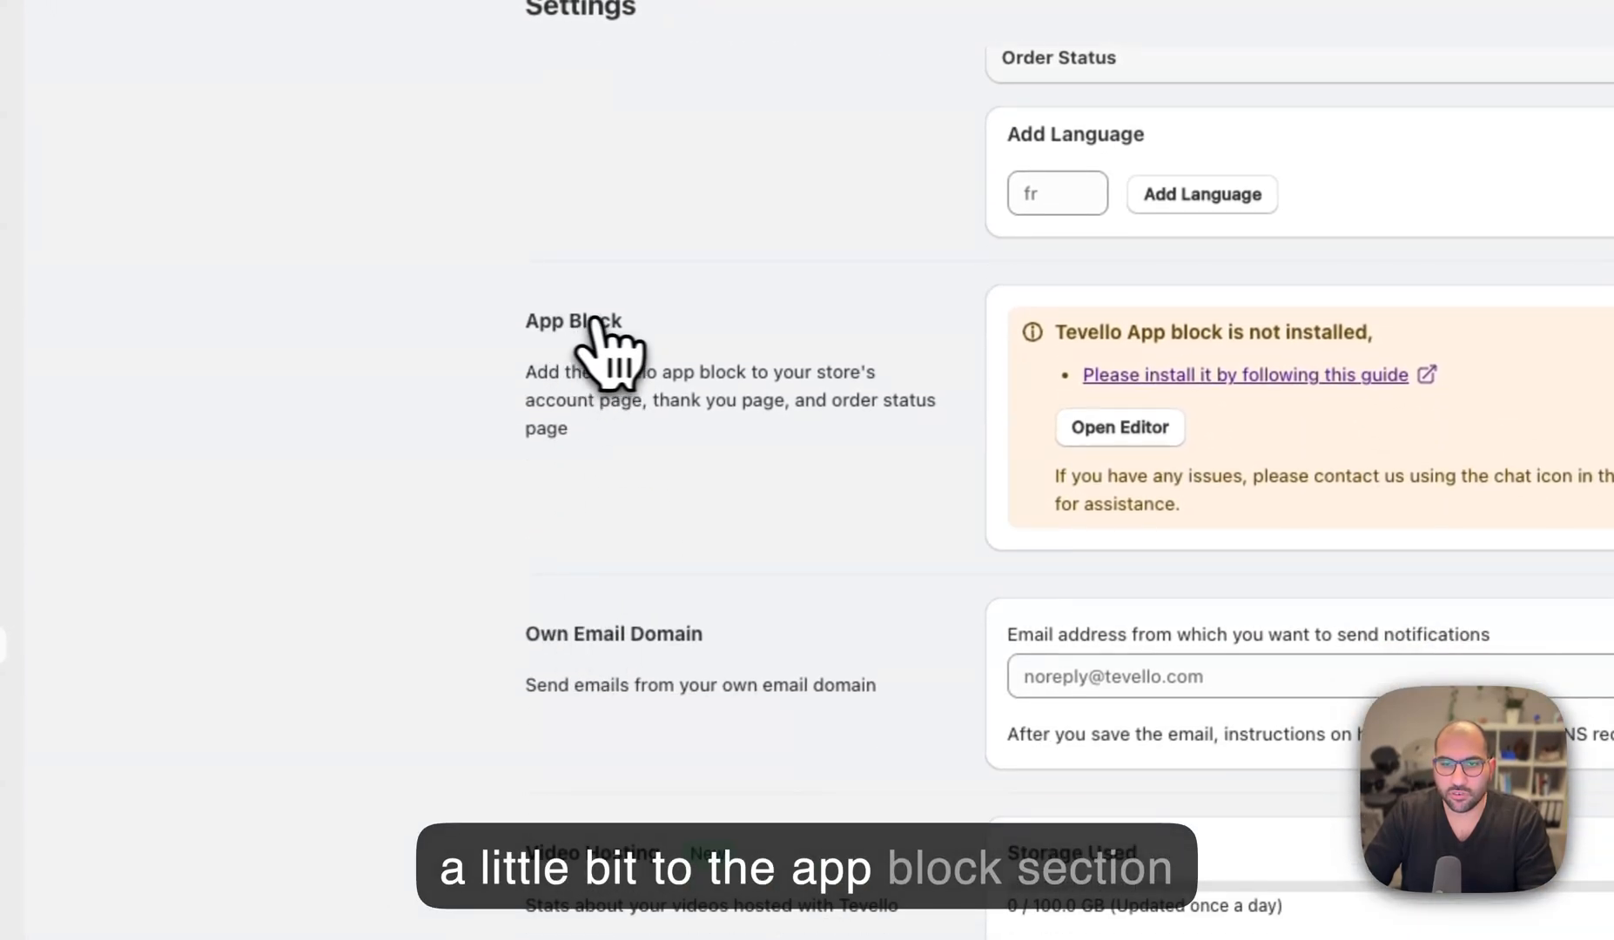
click(1119, 427)
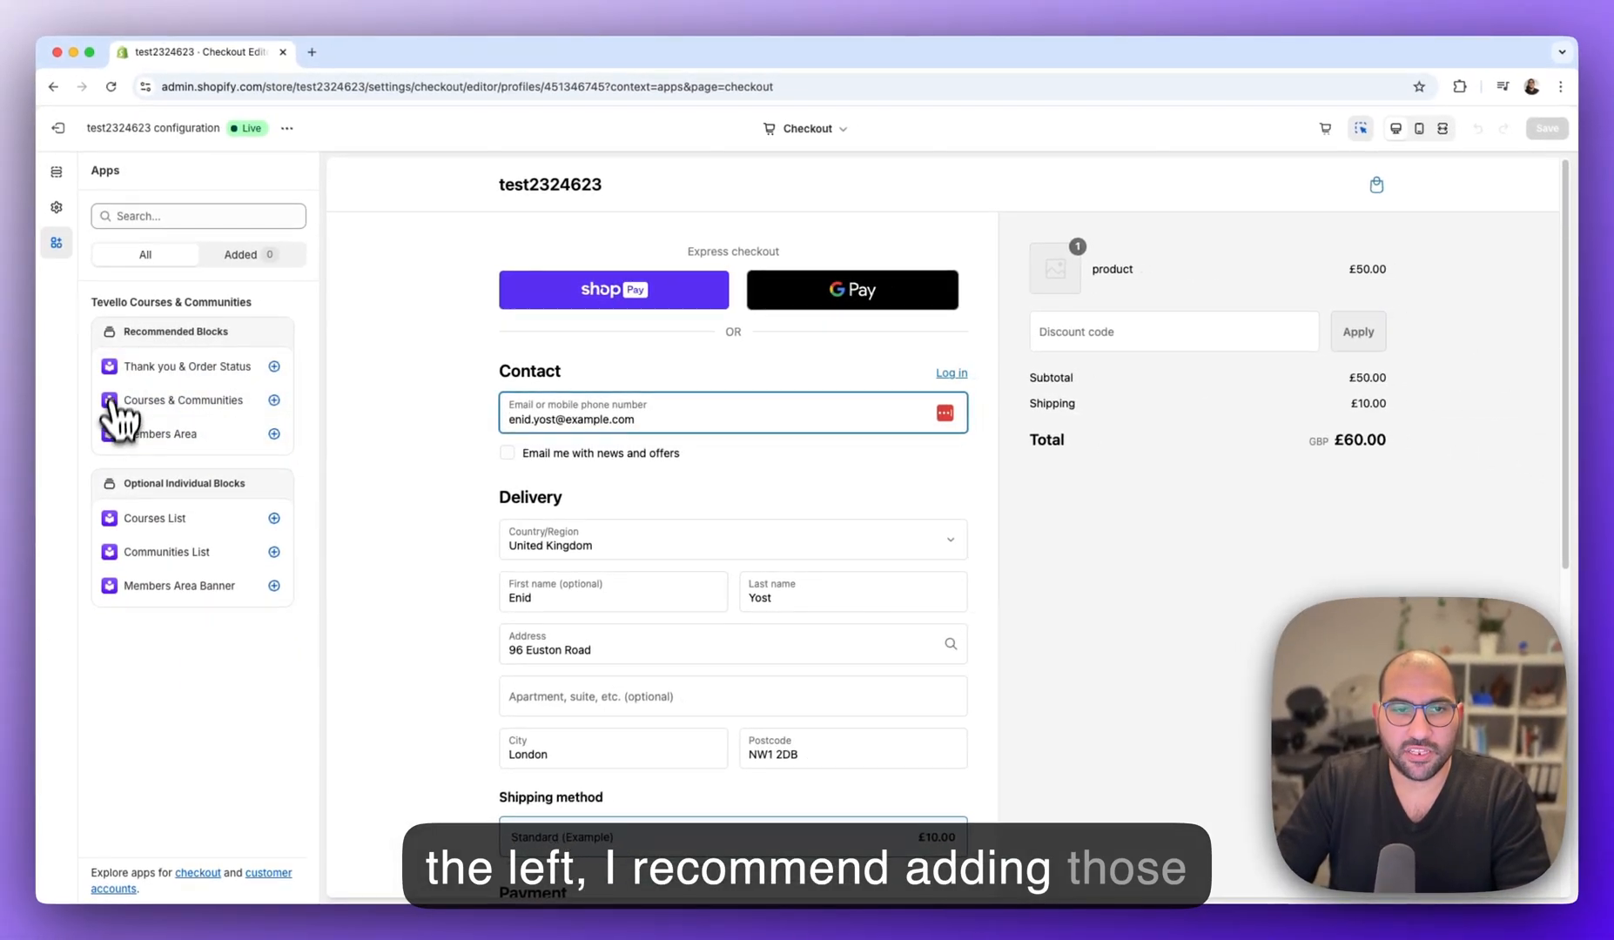
mouse_move(160, 479)
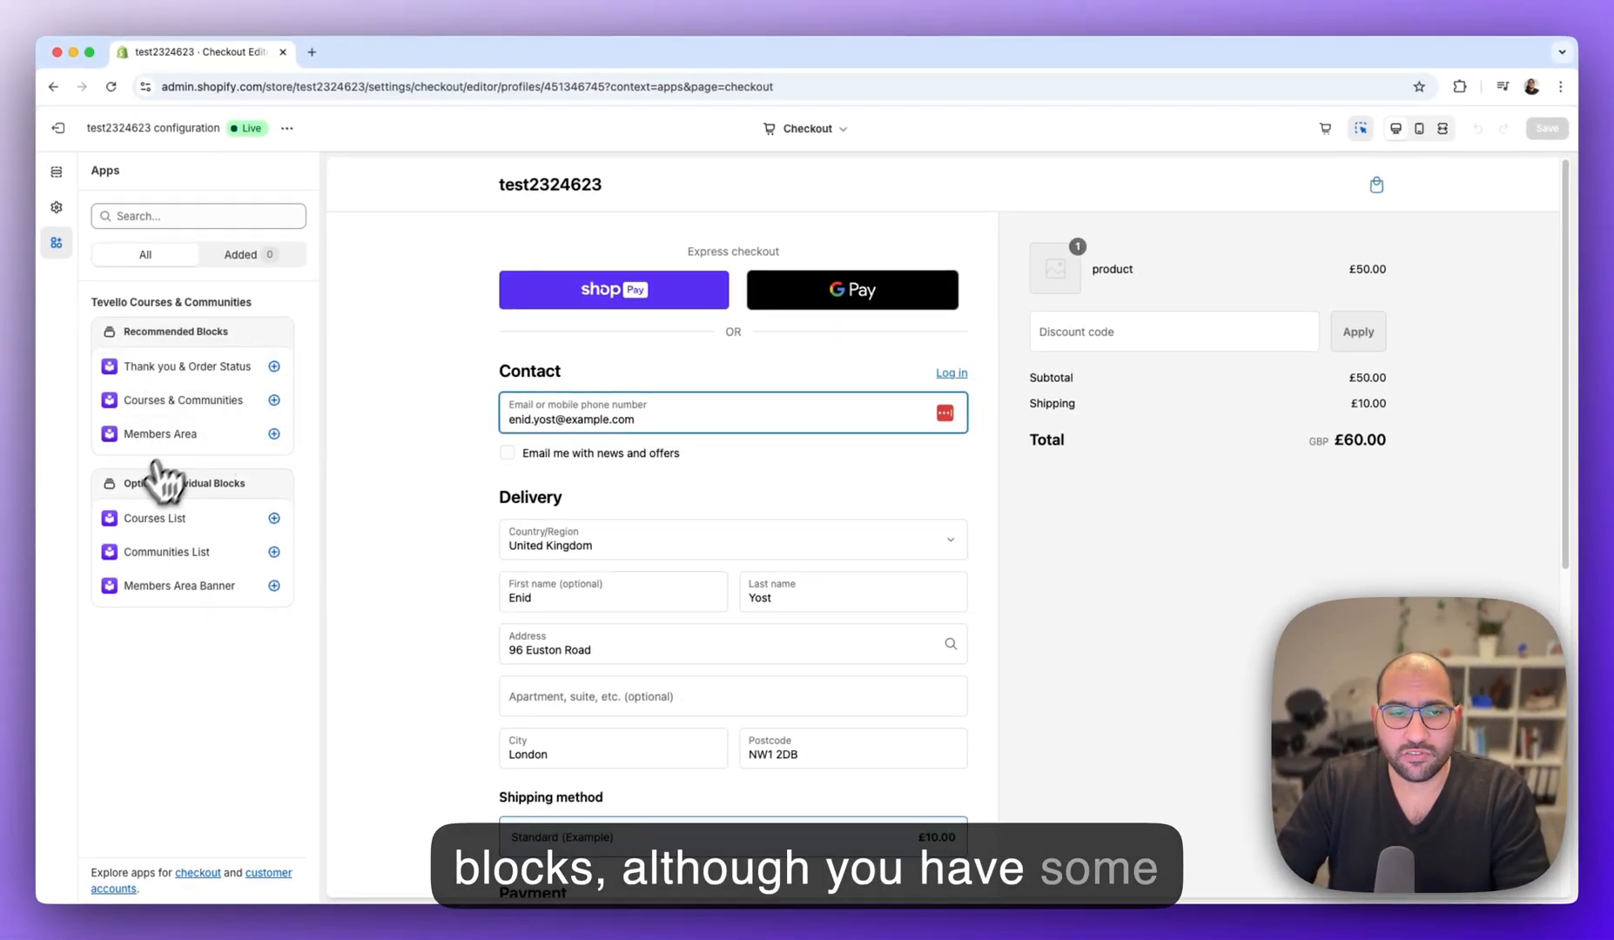
mouse_move(216, 443)
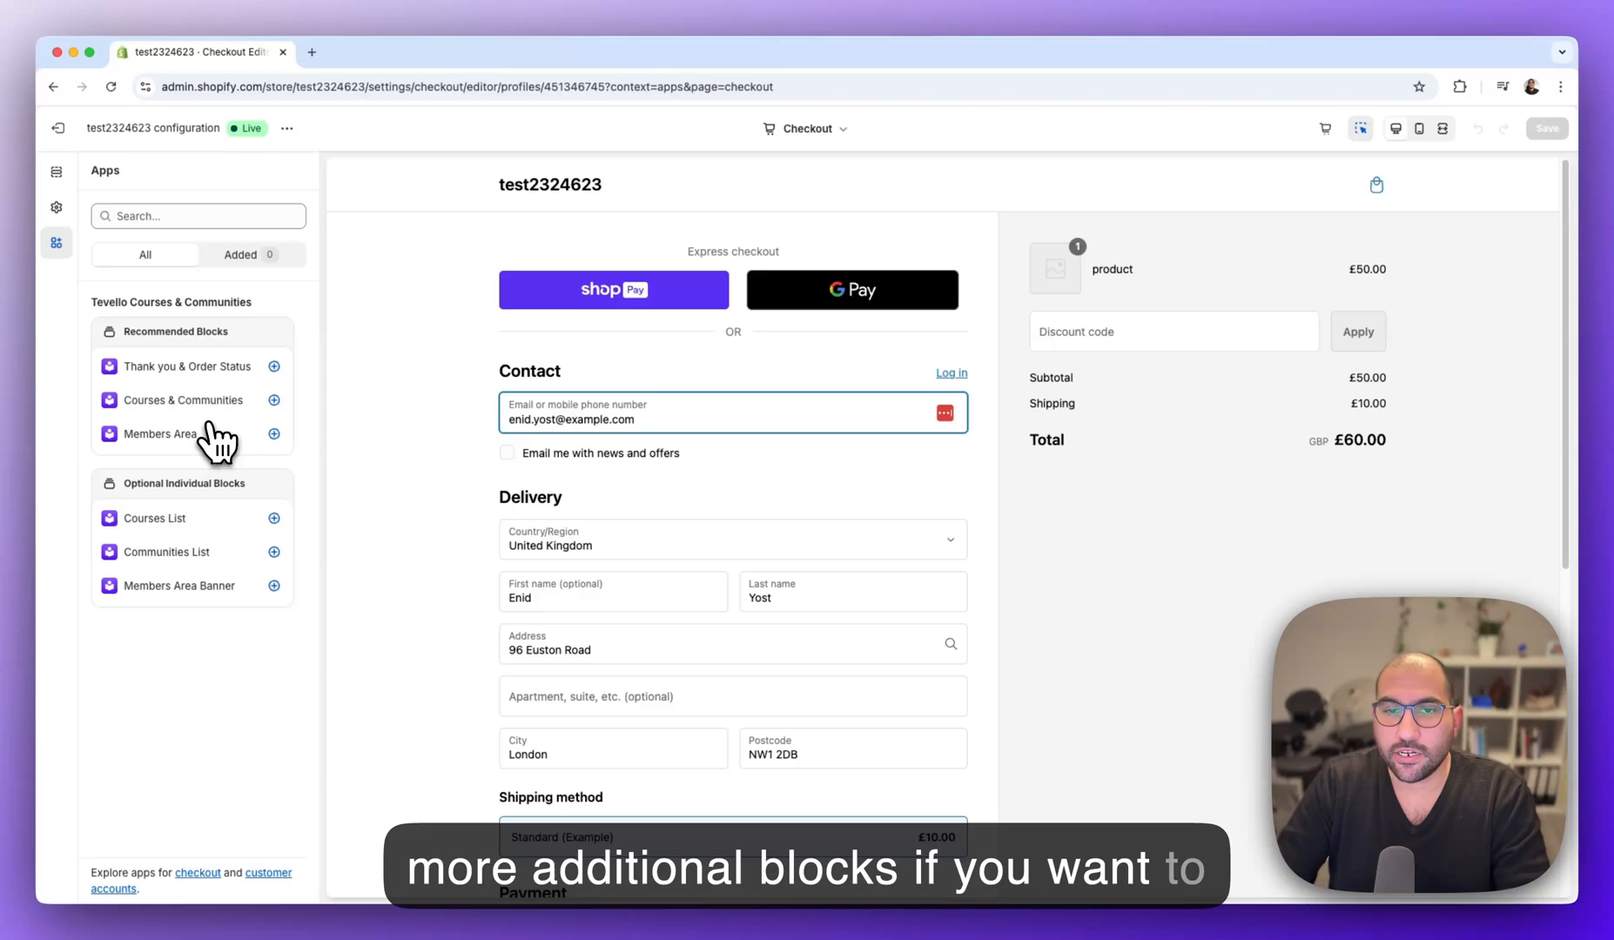
mouse_move(238, 417)
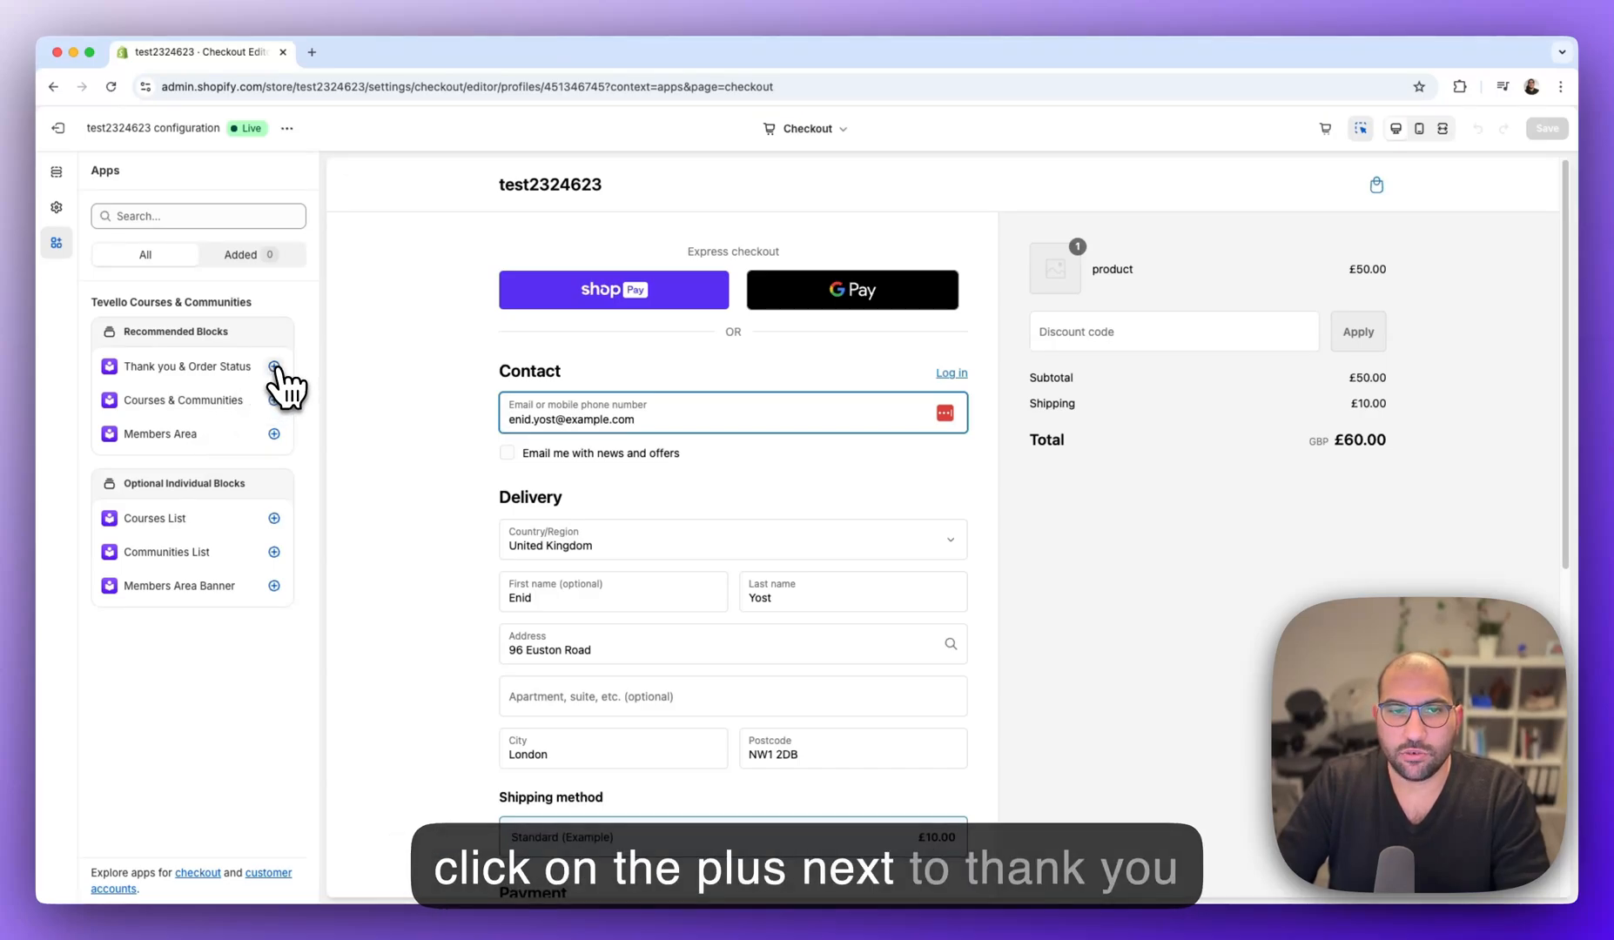
- Place the Thank you & Order Status block on the Thank you page with banner status success
click(274, 366)
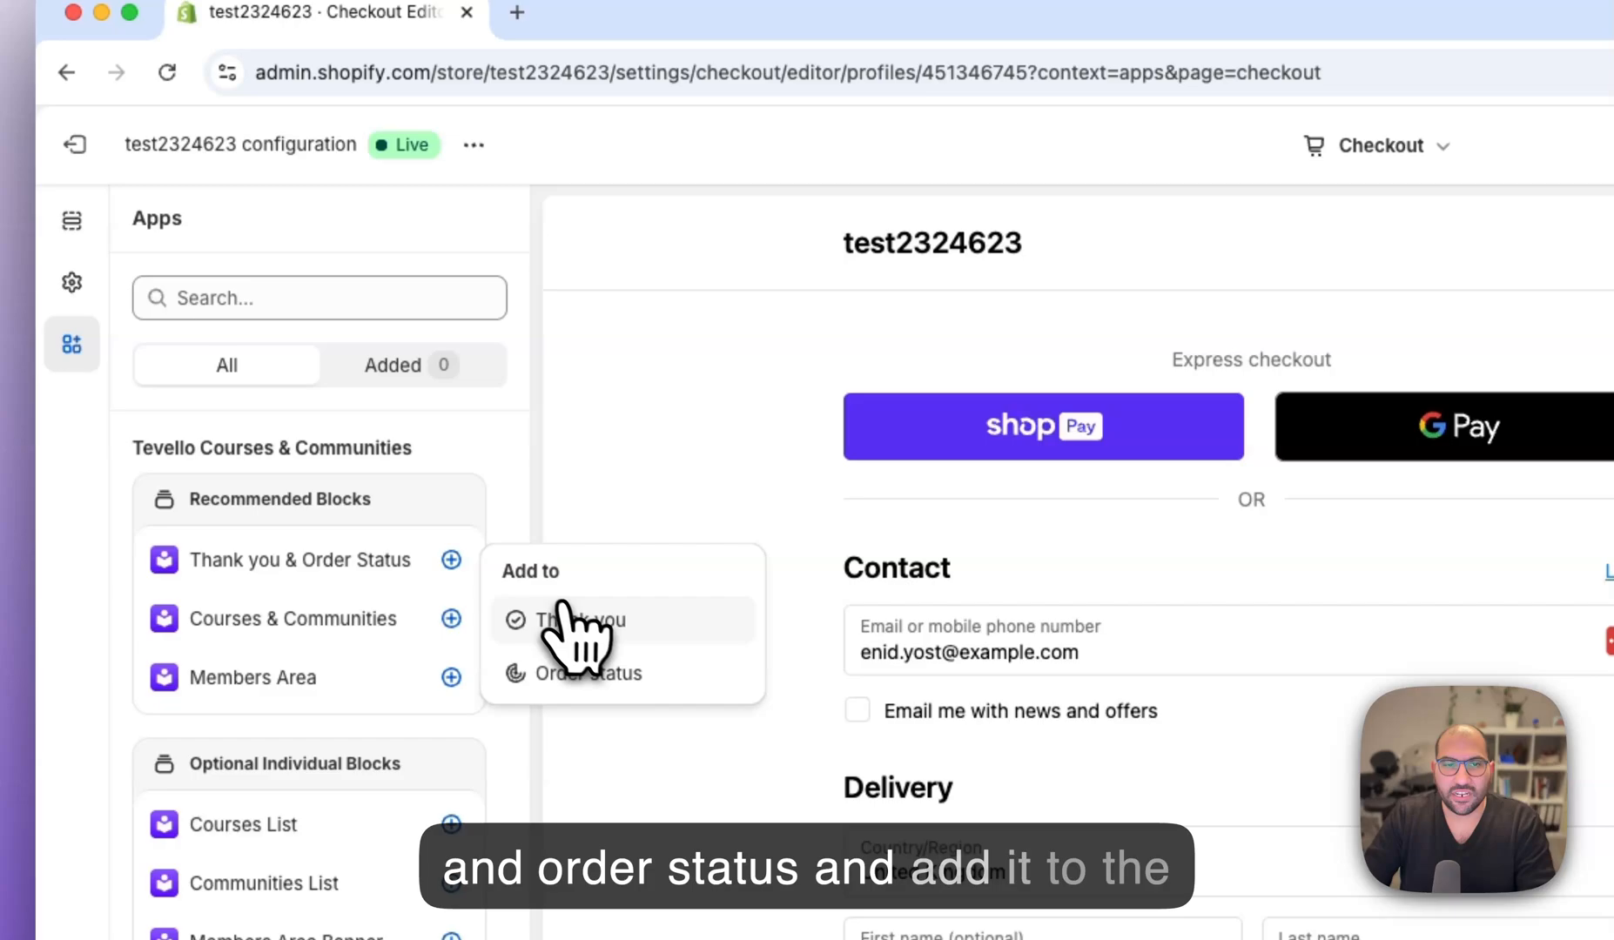
click(578, 619)
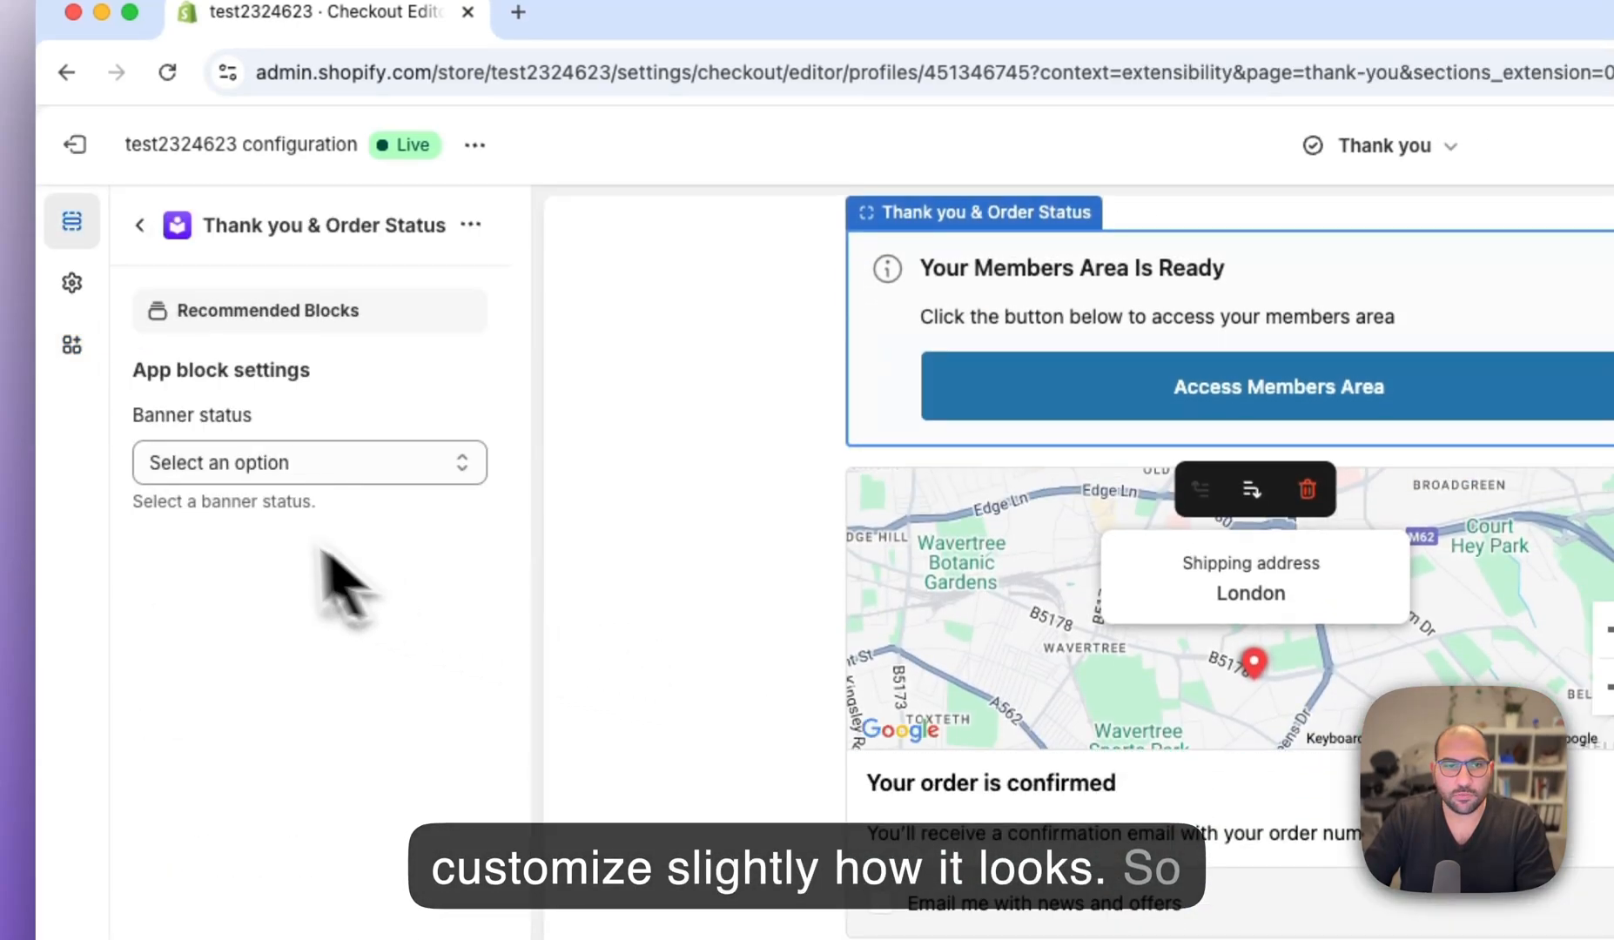
click(308, 463)
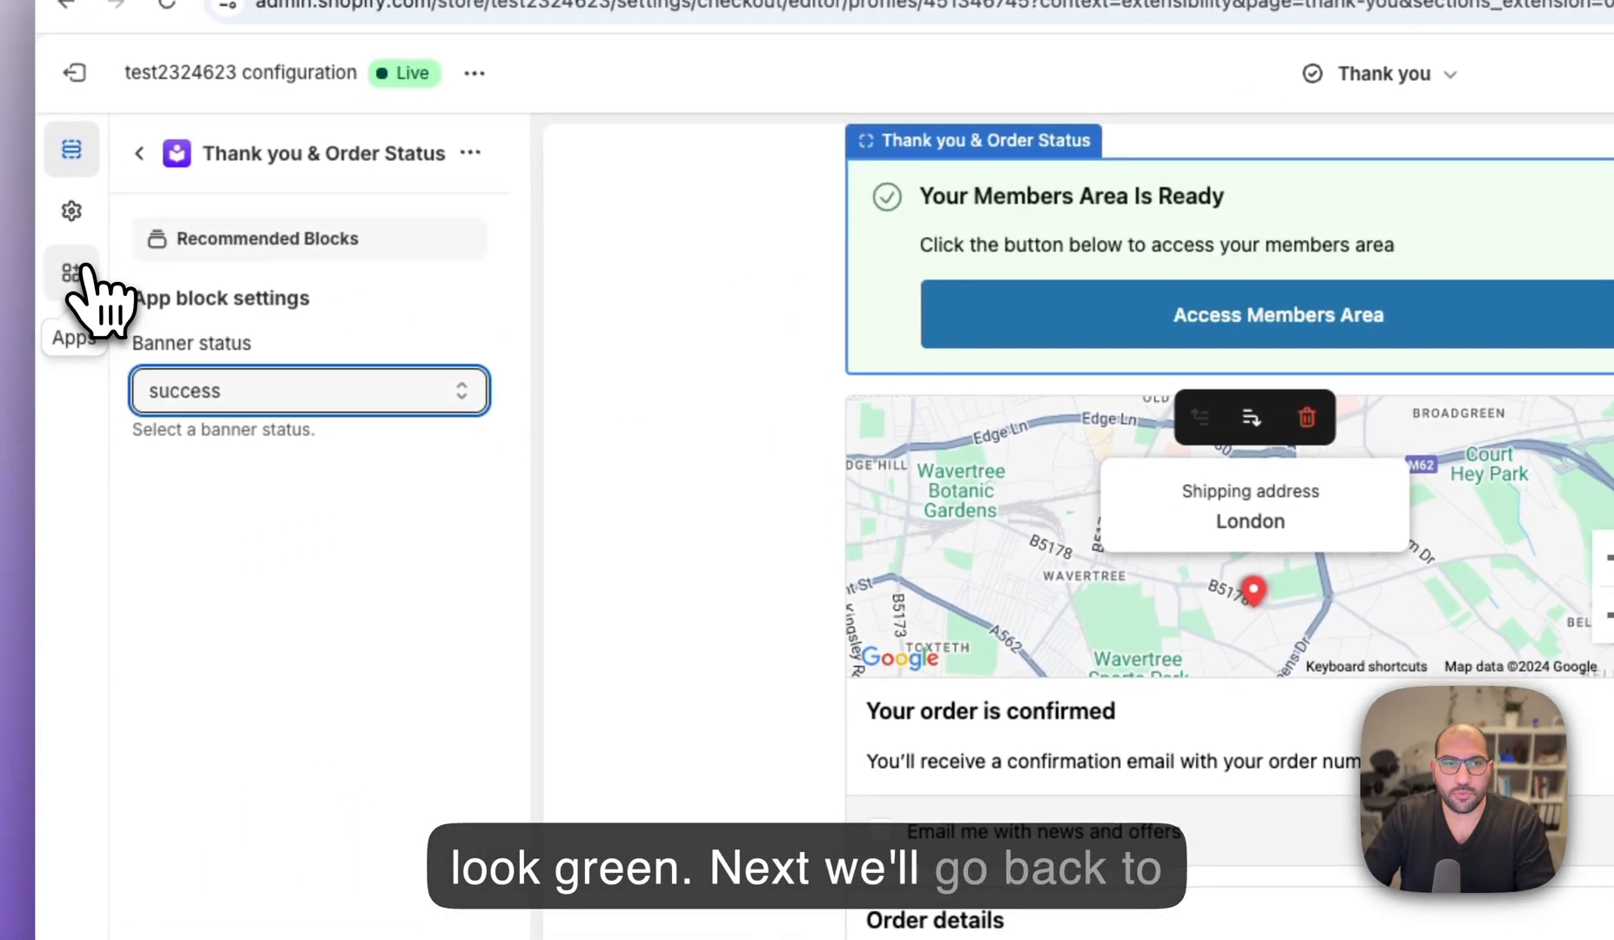
- Place the Thank you & Order Status block on the Order status page with banner status success
click(71, 271)
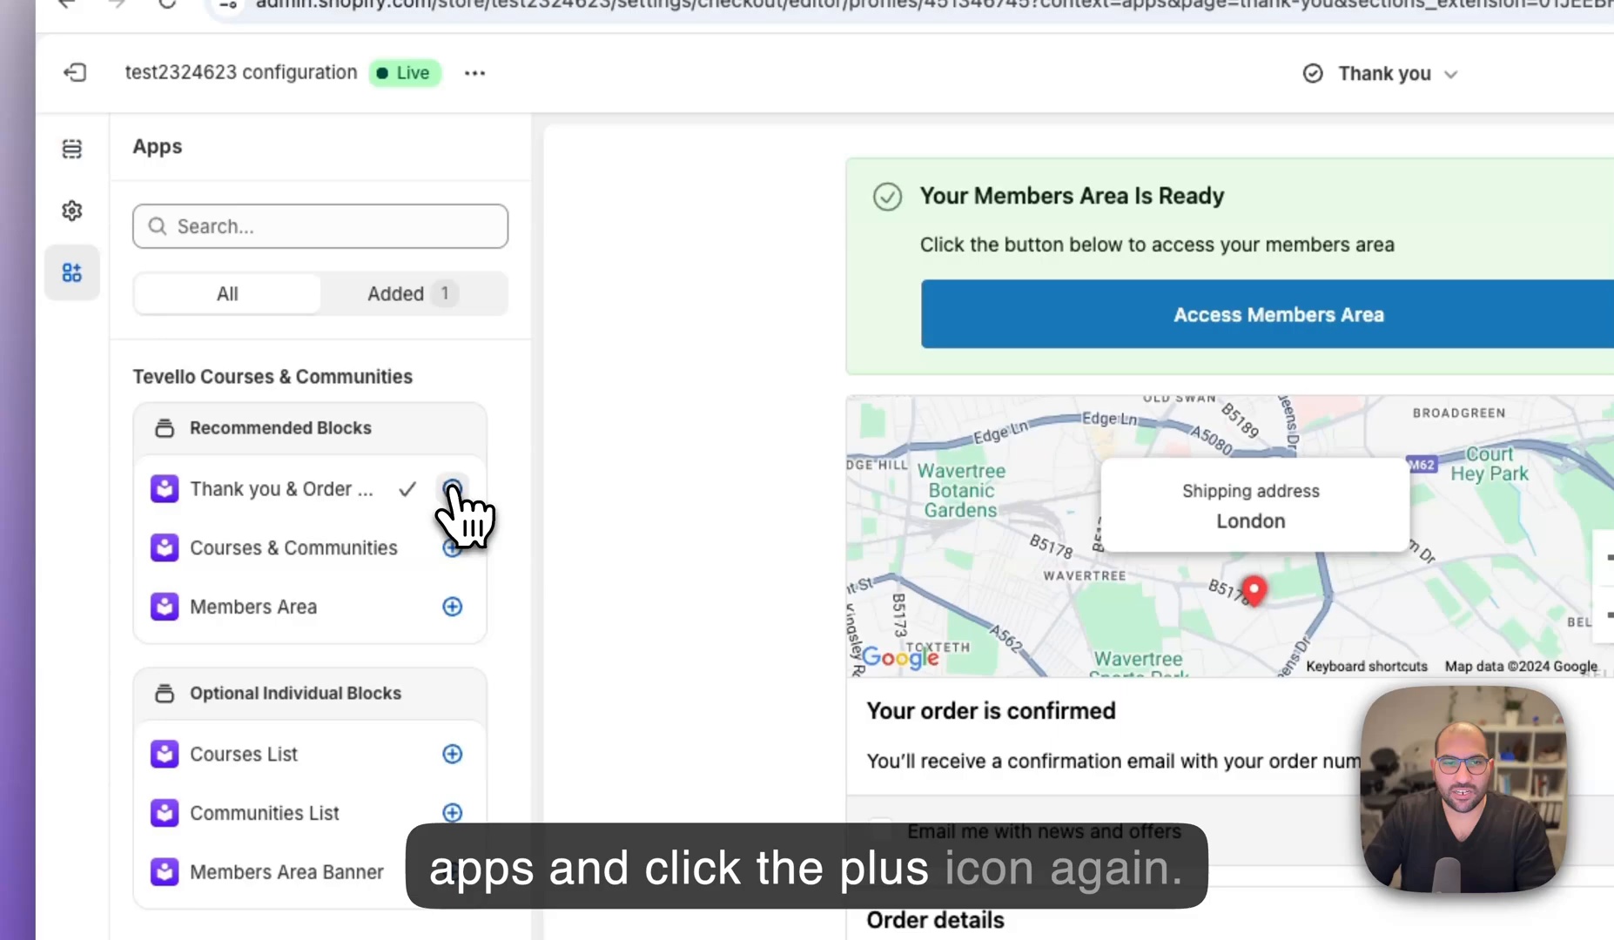
click(451, 489)
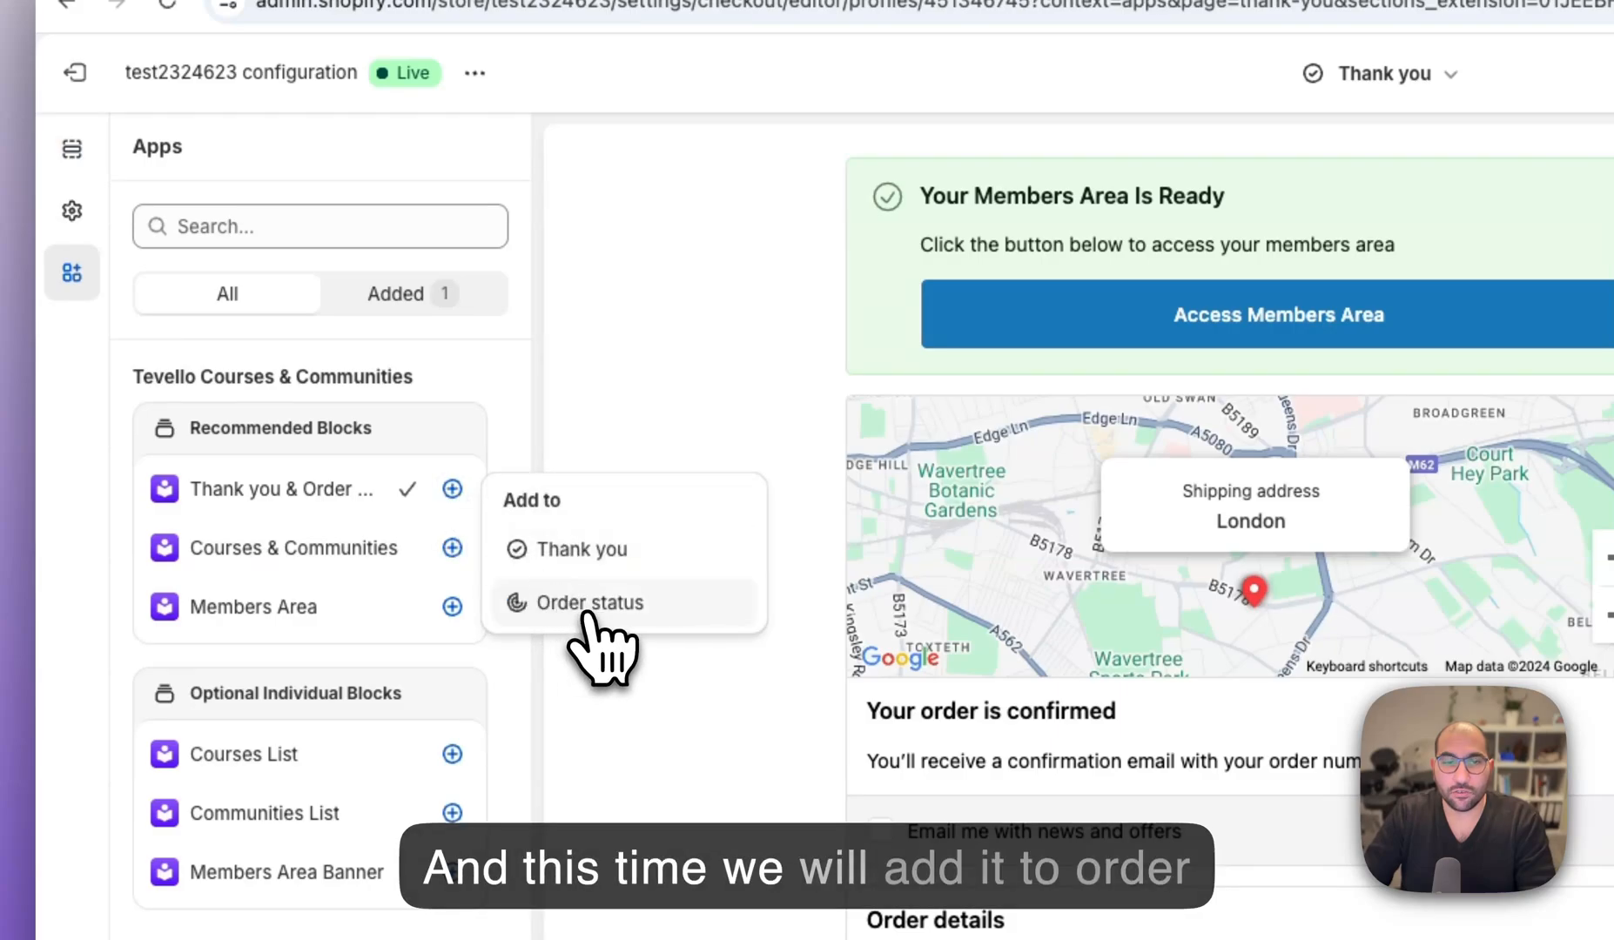
click(592, 603)
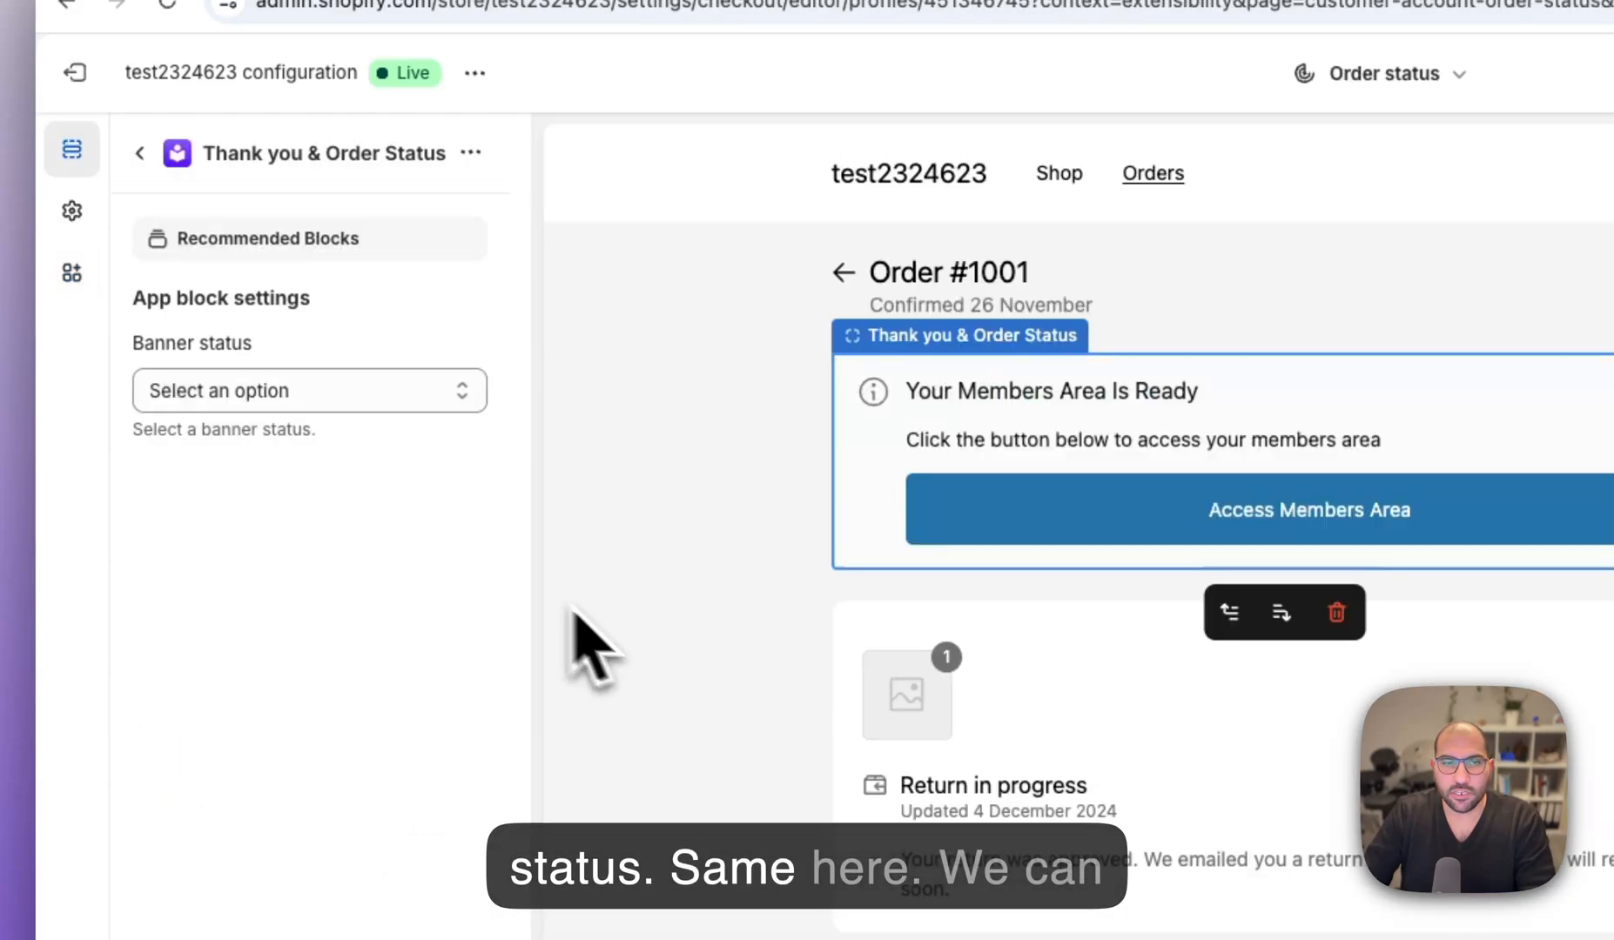
click(307, 390)
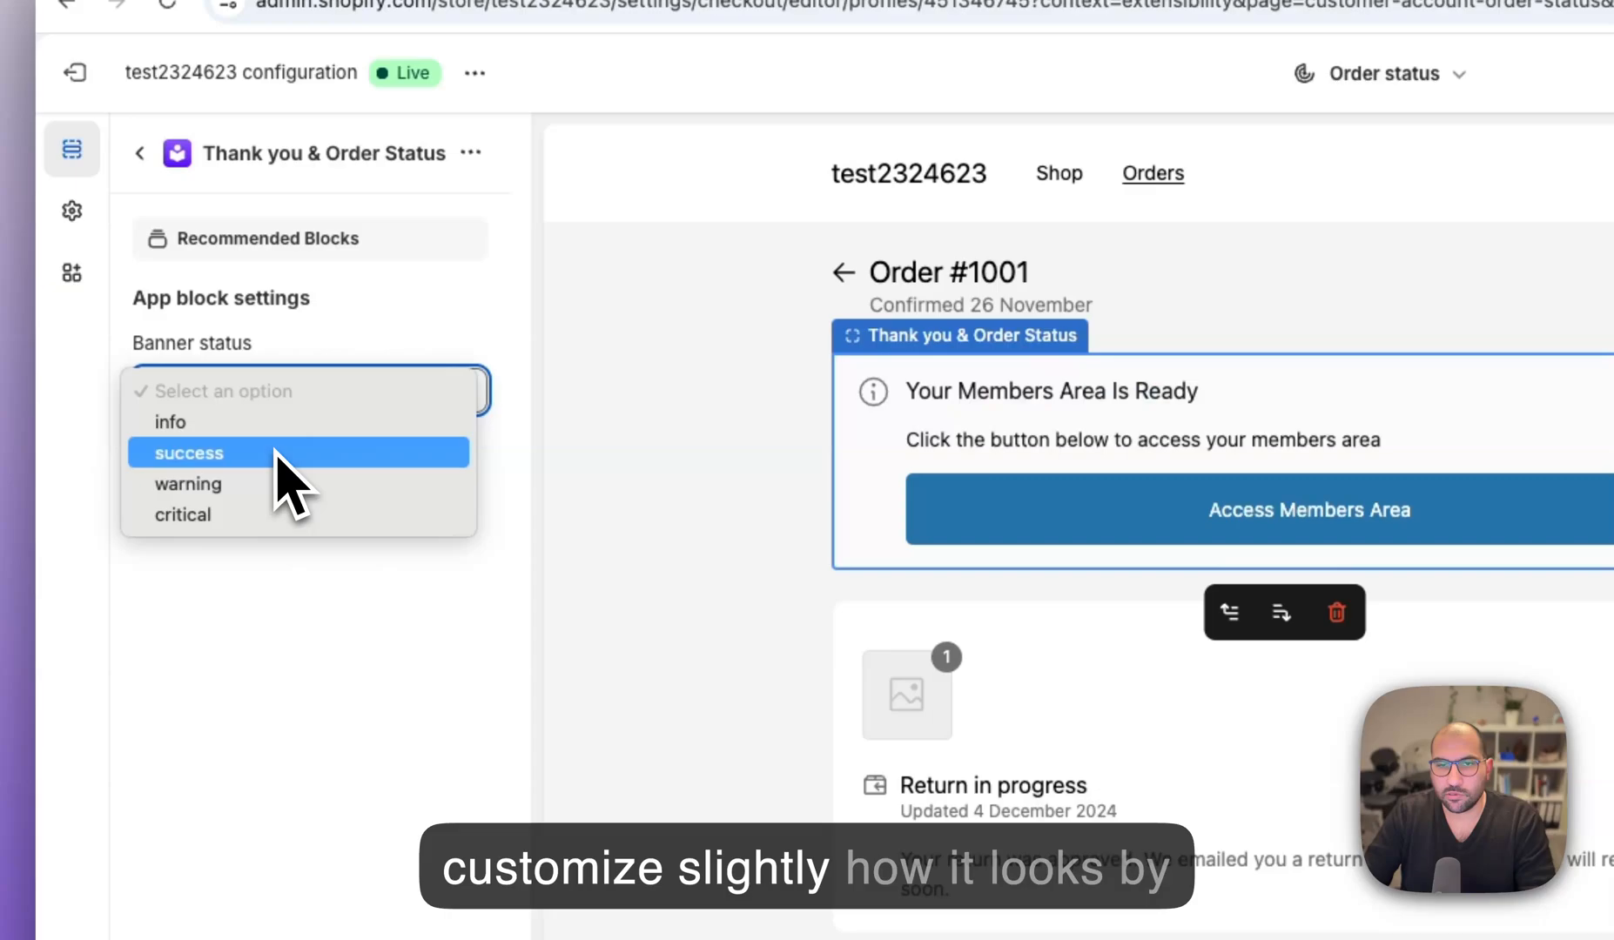
click(188, 453)
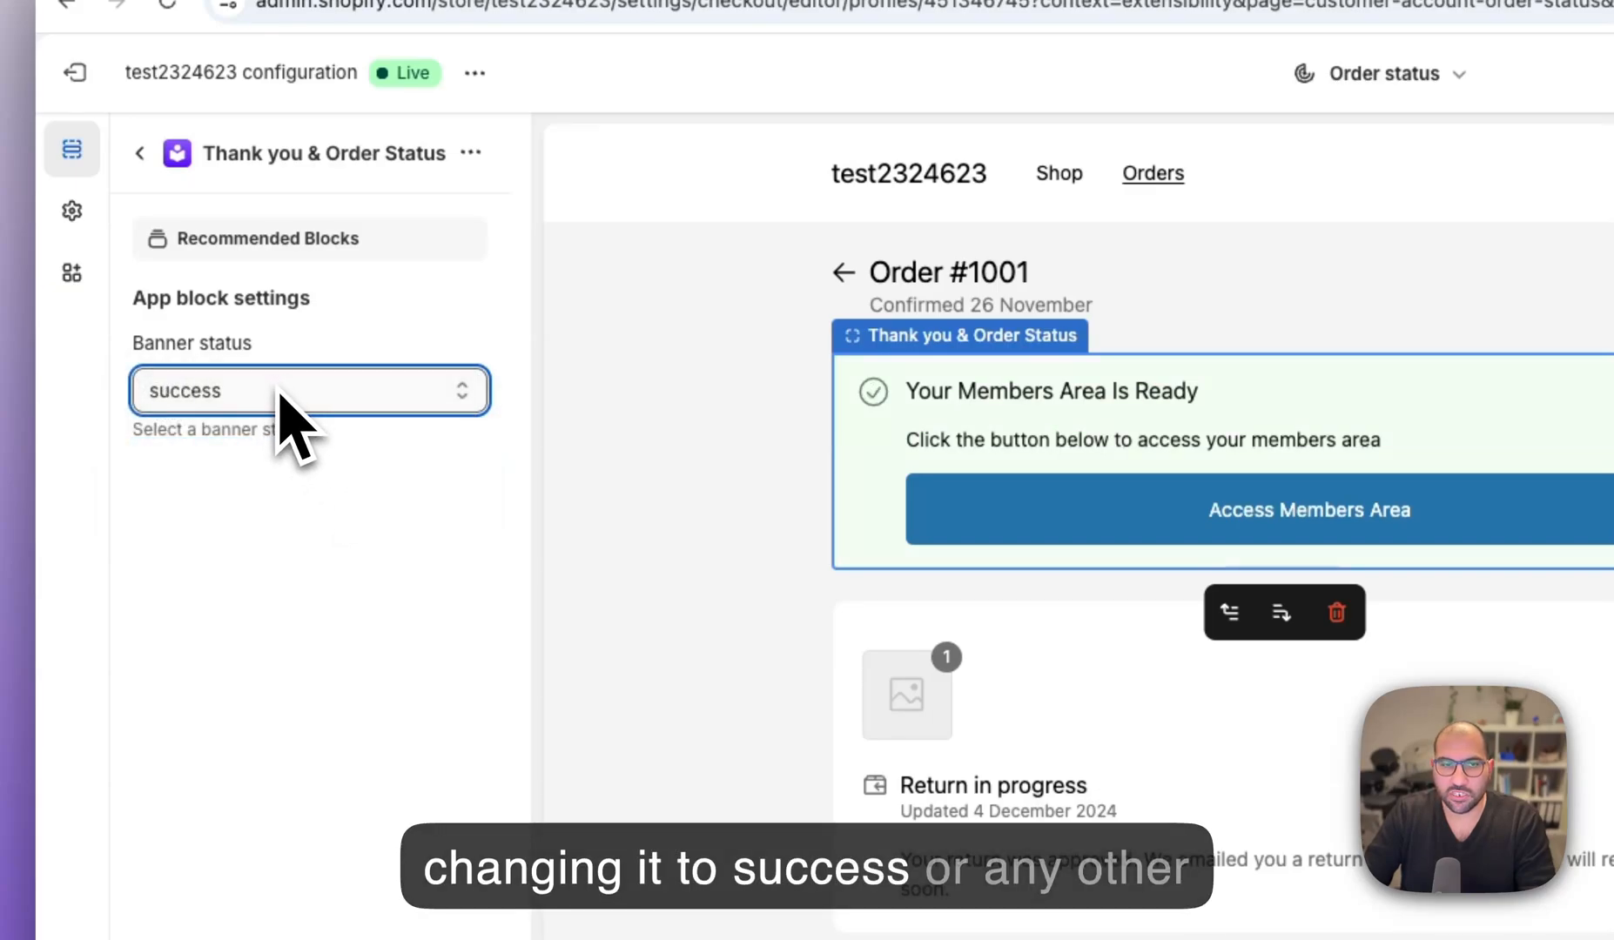
mouse_move(274, 432)
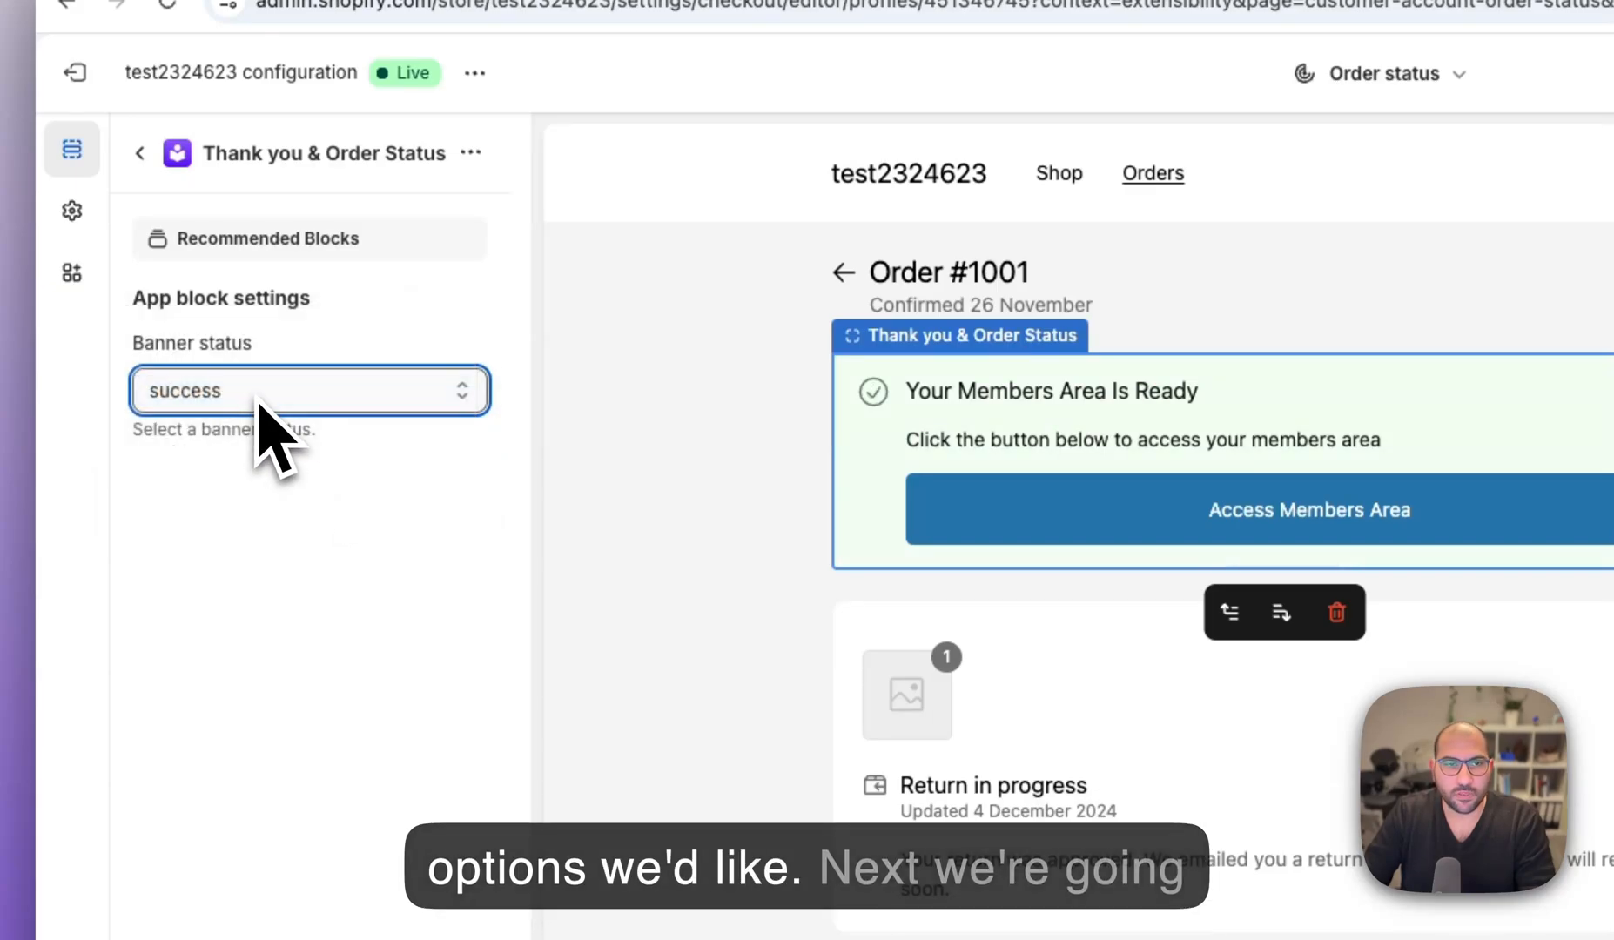
click(71, 273)
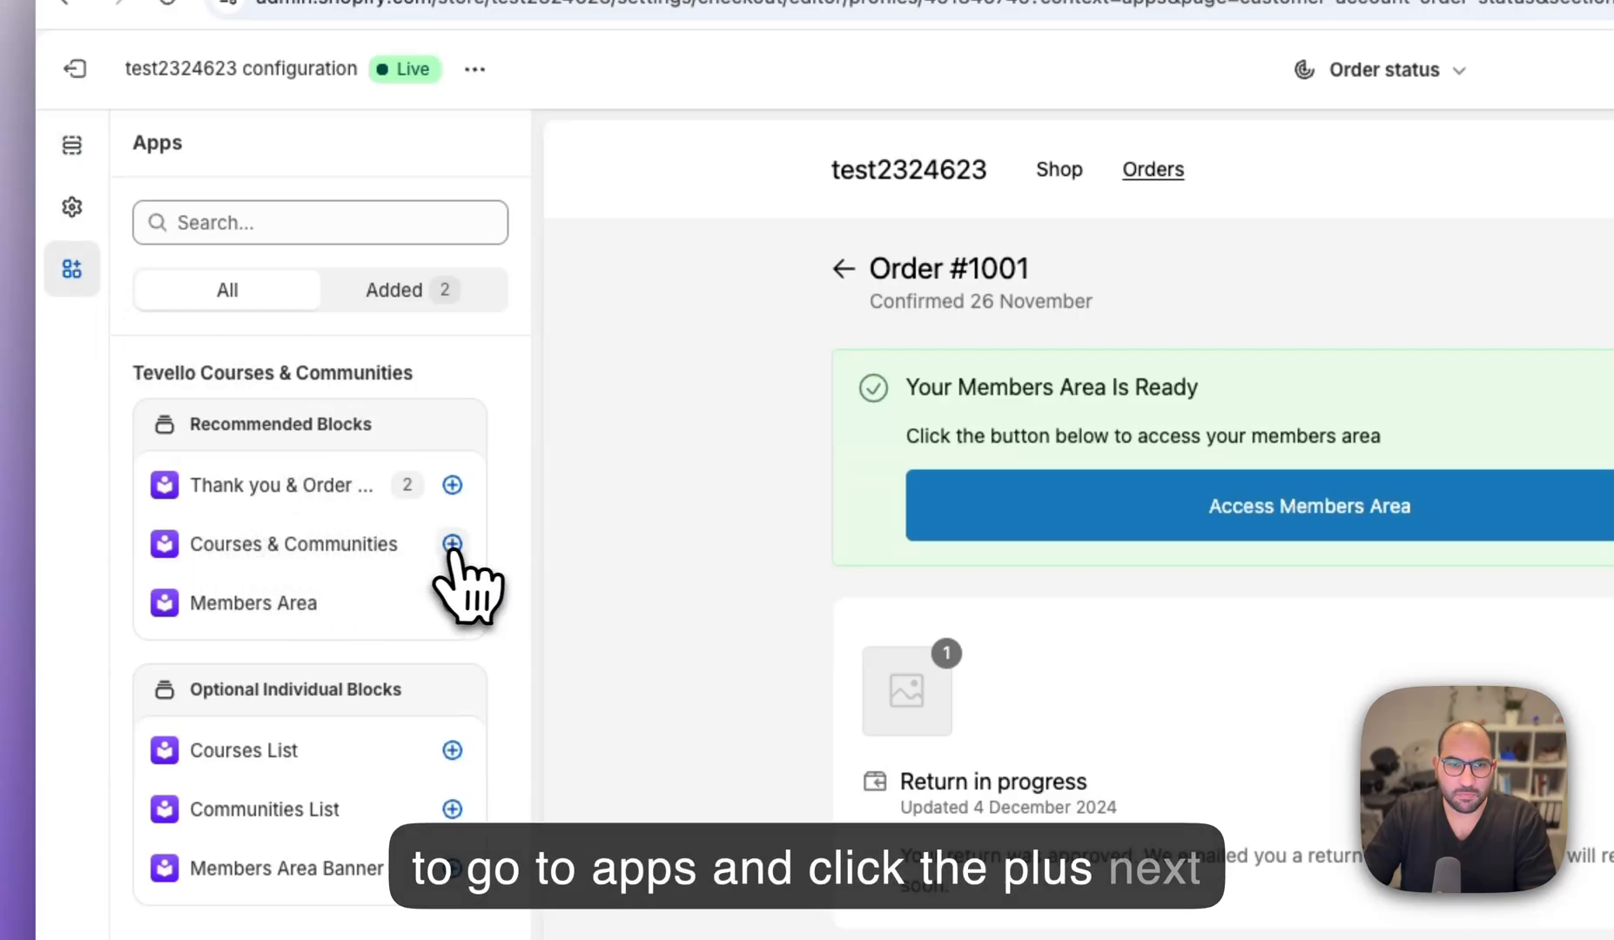
- Place the Courses & Communities block on the Orders page, keeping default Progress Bar and aspect ratio
click(451, 543)
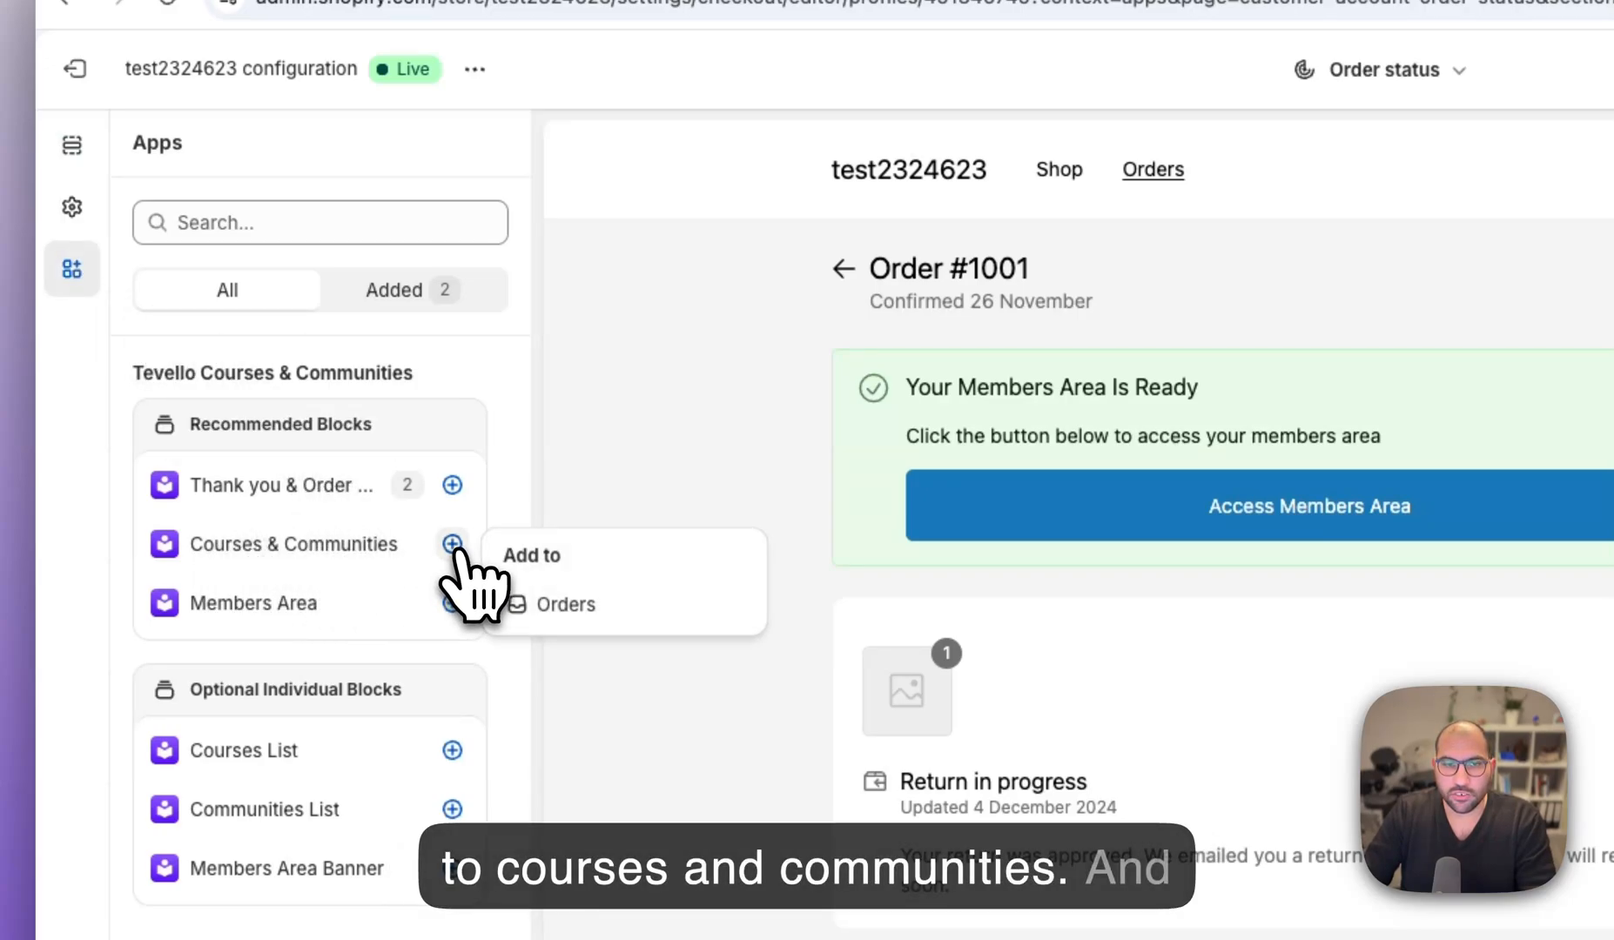
click(566, 604)
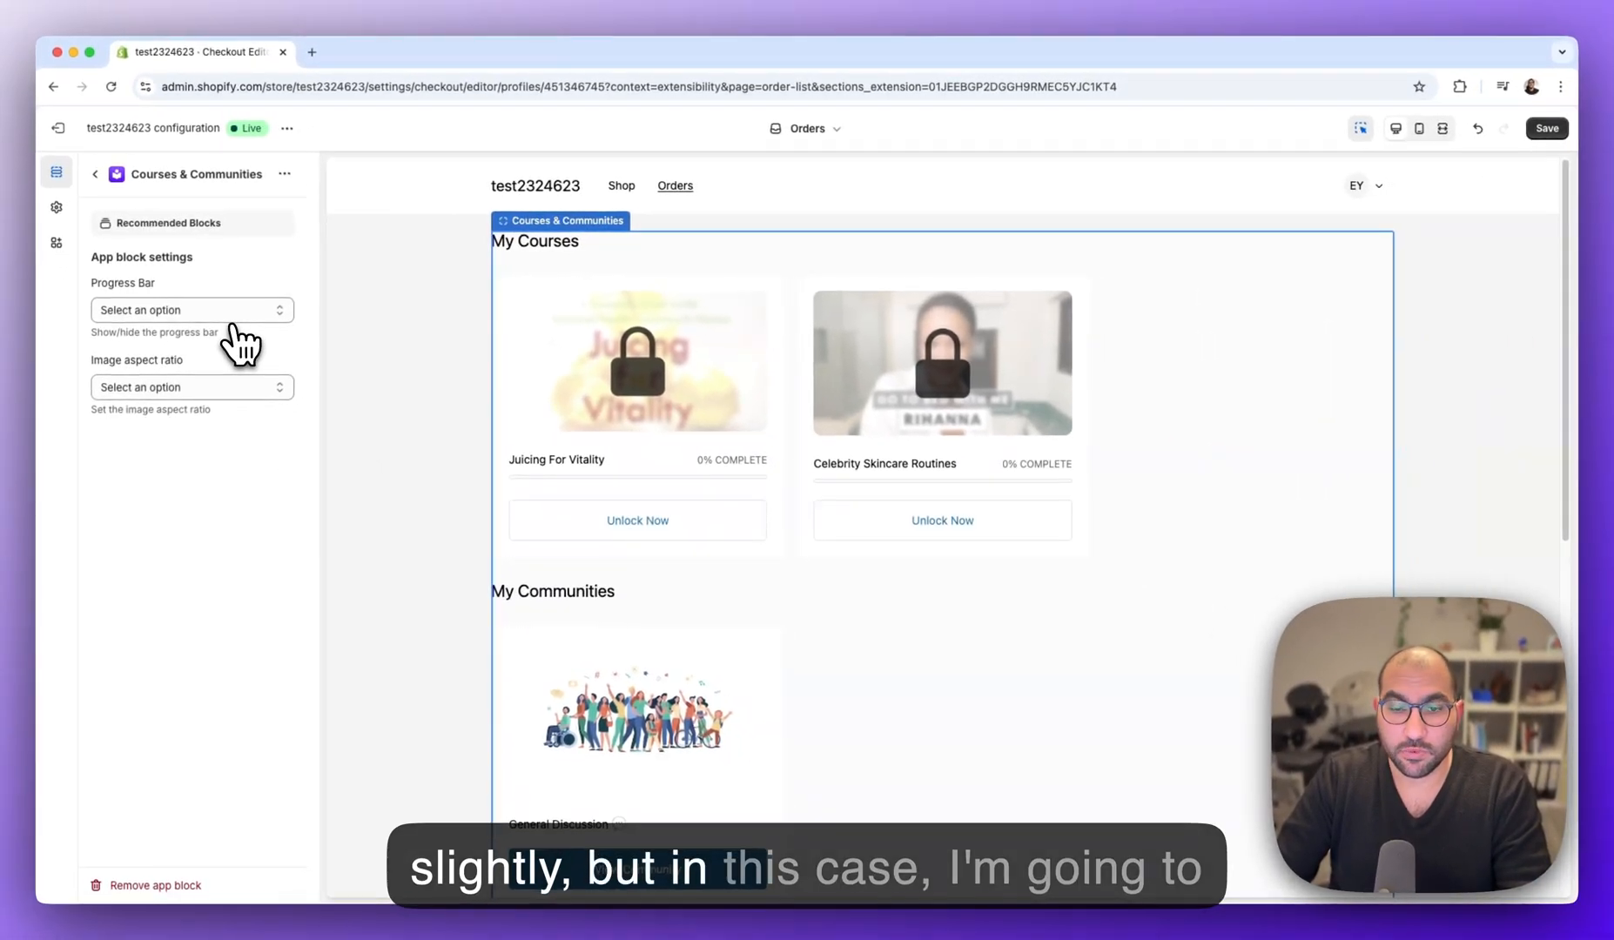
mouse_move(58, 247)
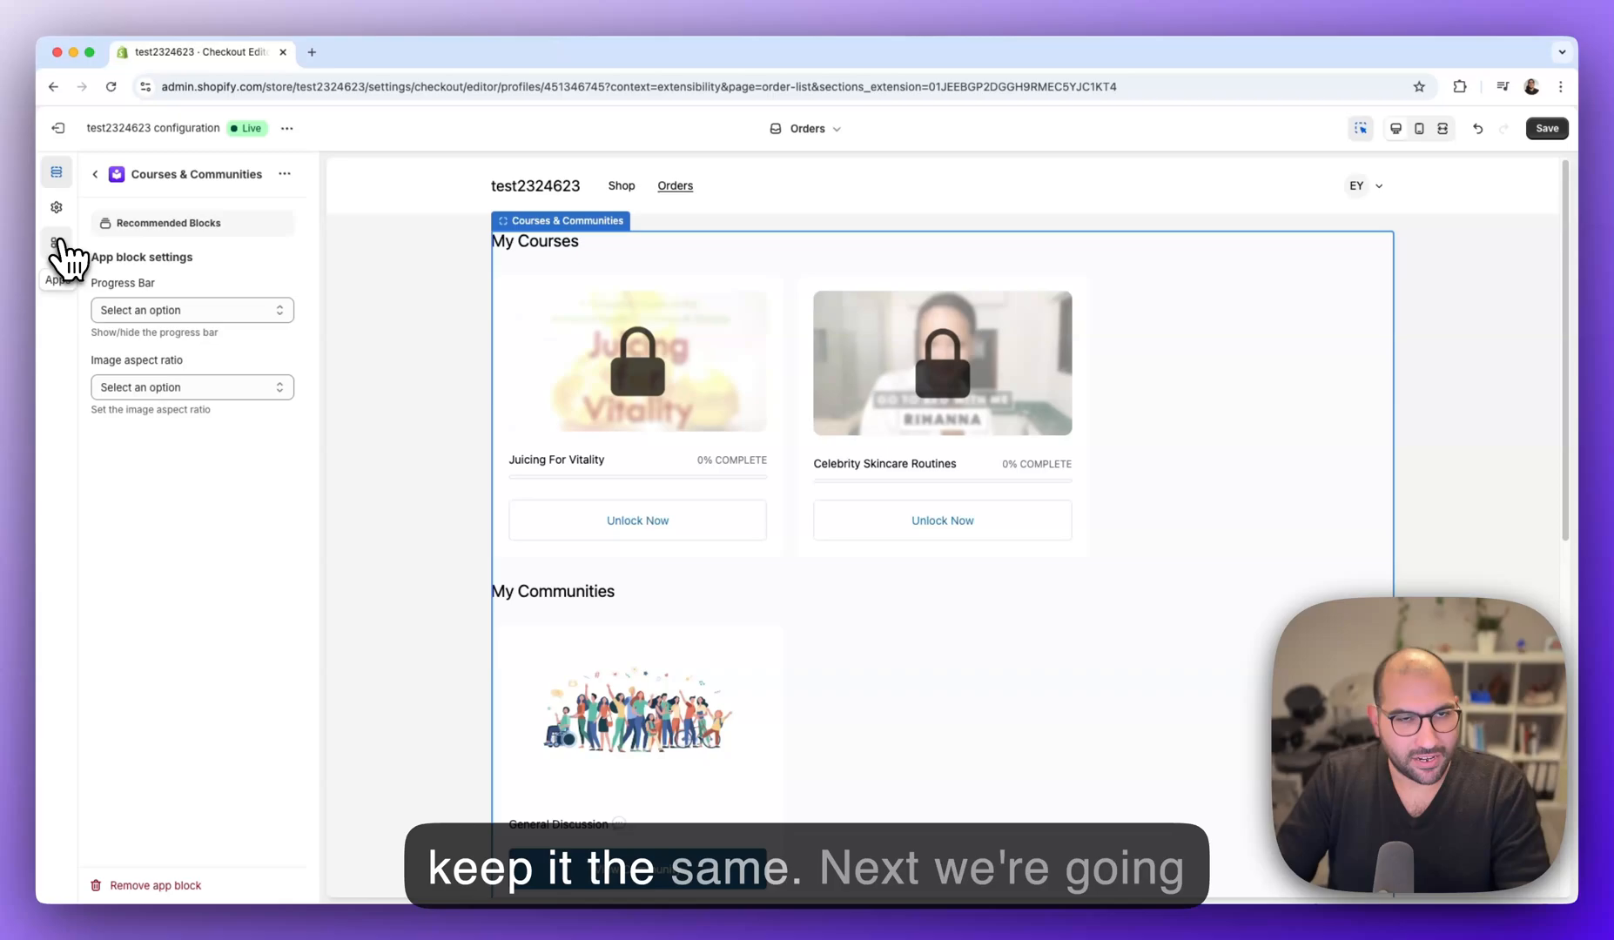
click(58, 243)
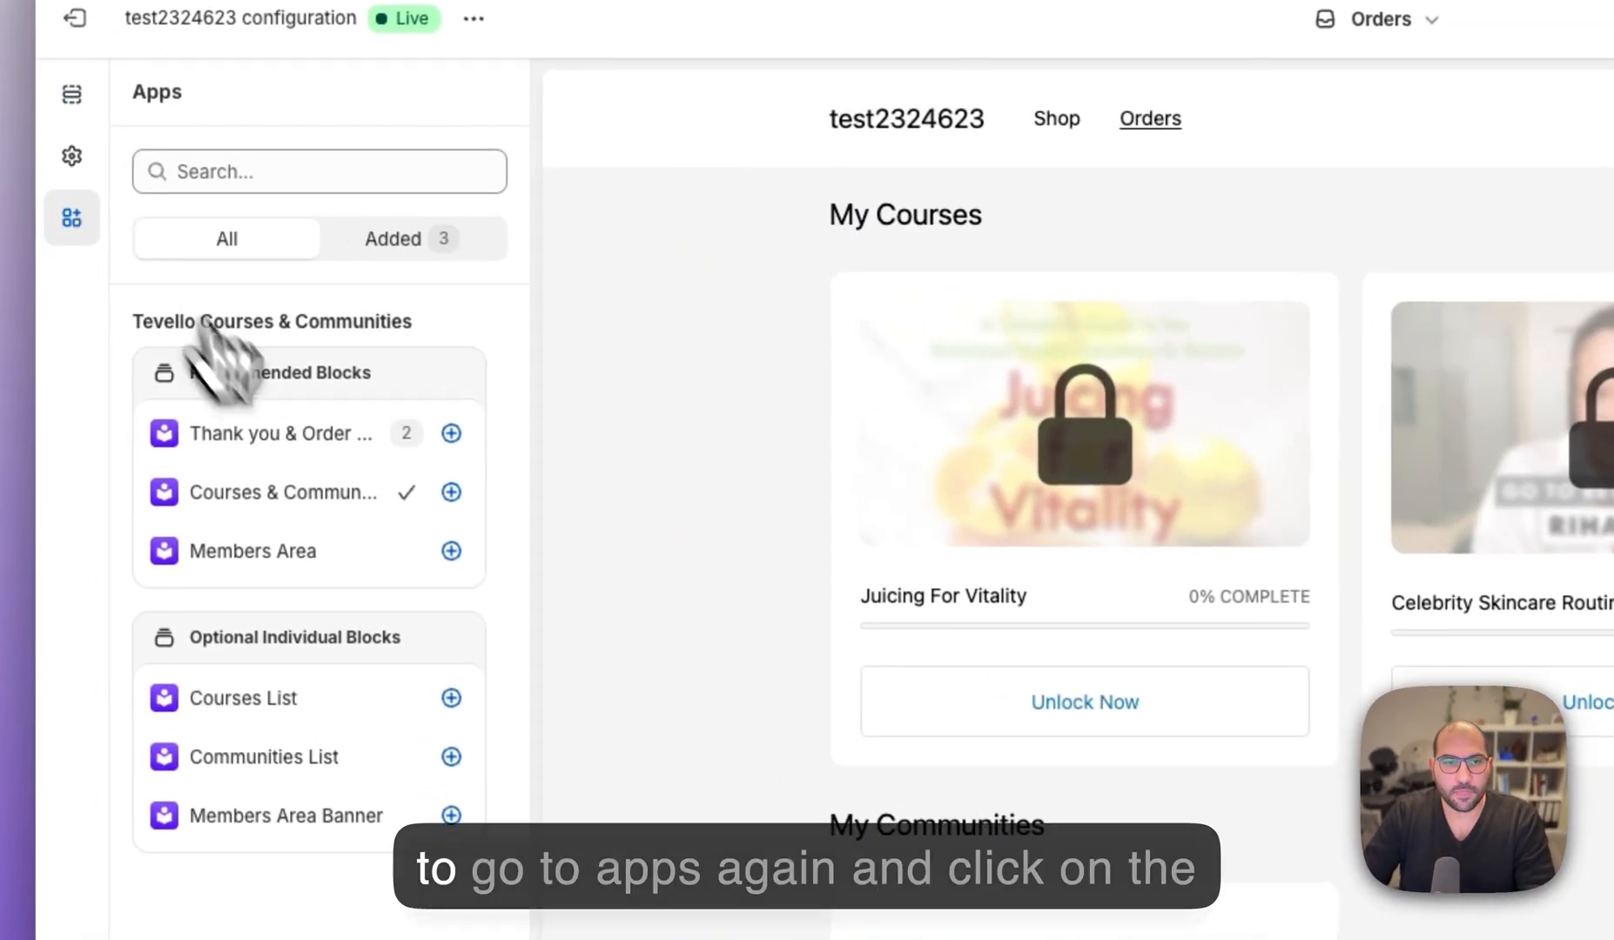
- Place the Members Area block on Accounts and add the Members Area page to the navigation menu, saving changes
click(449, 551)
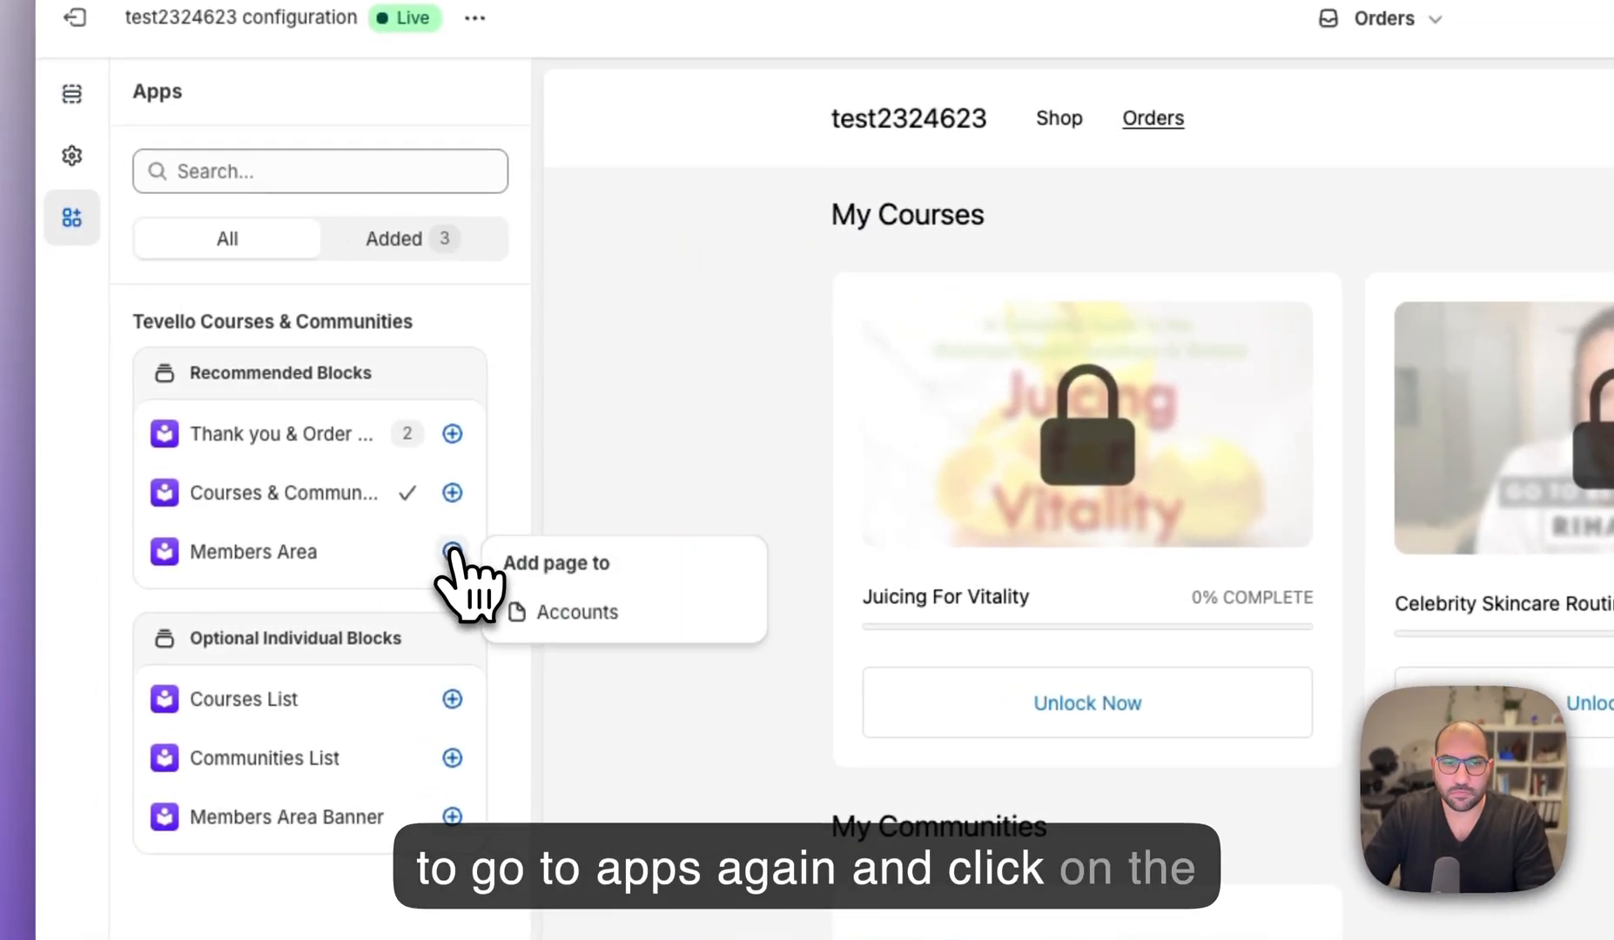
click(578, 611)
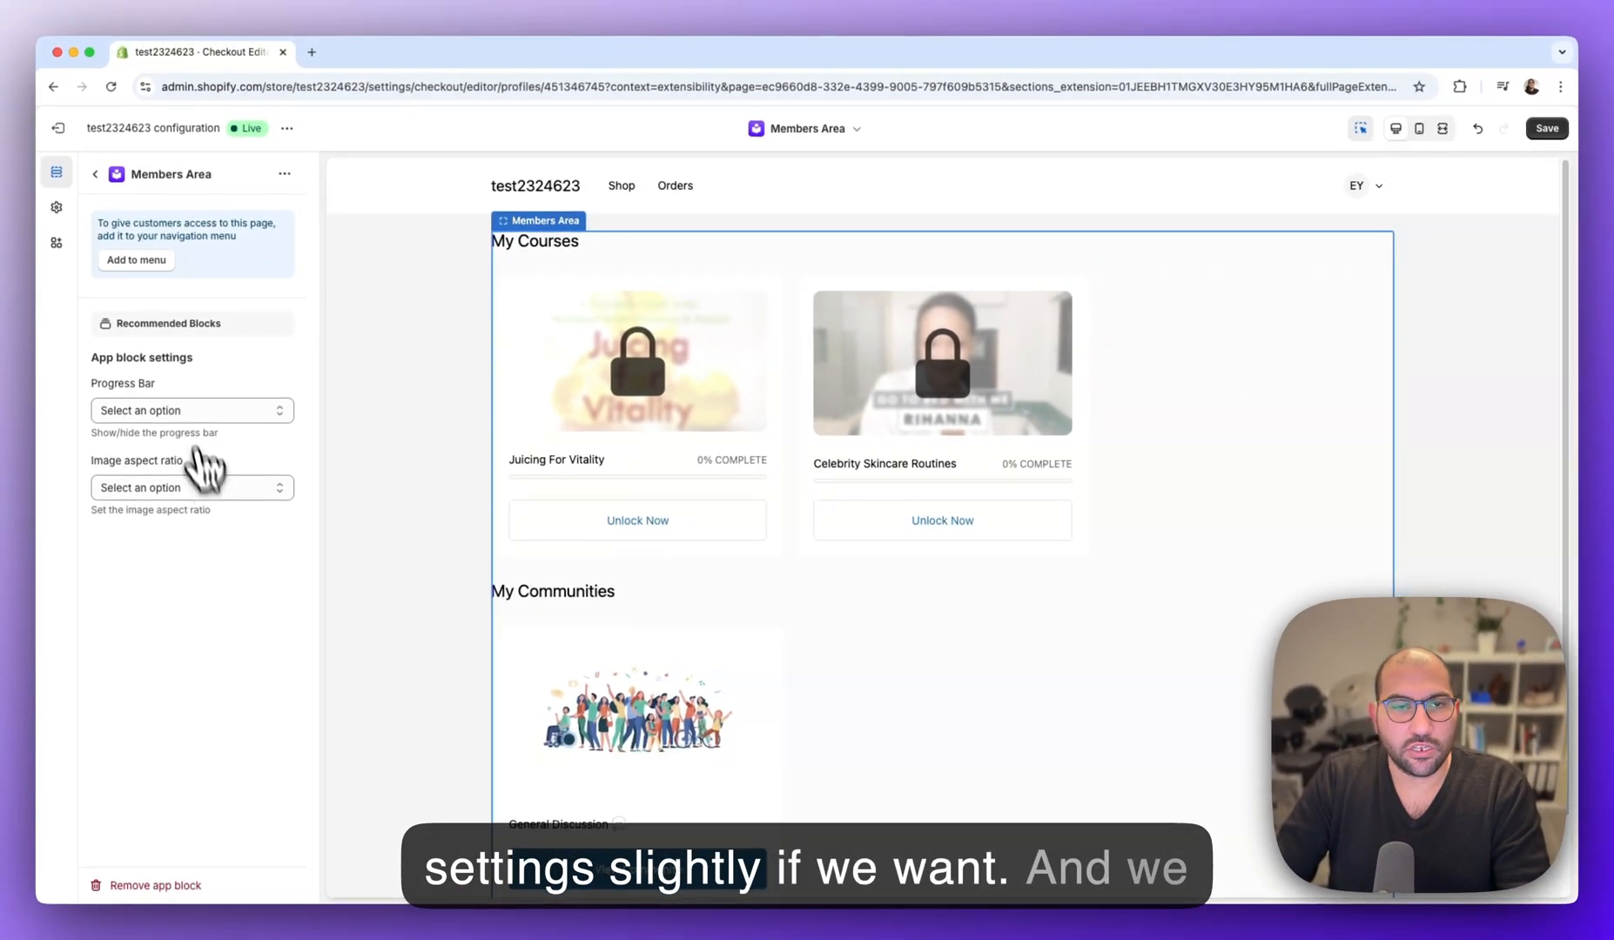
mouse_move(179, 284)
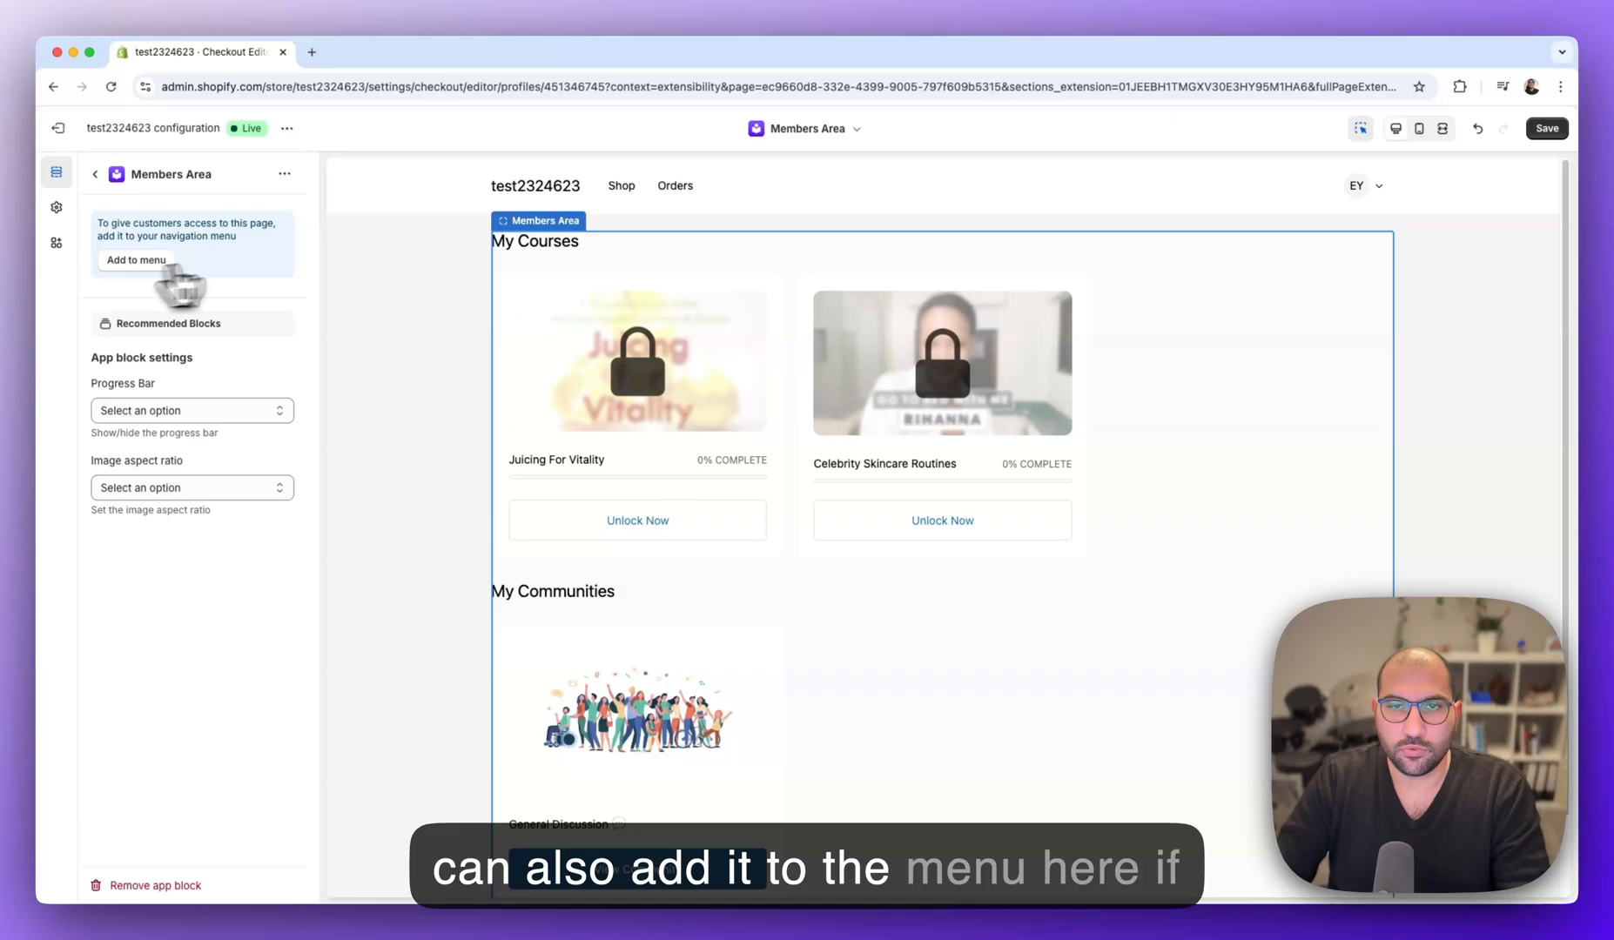
mouse_move(160, 294)
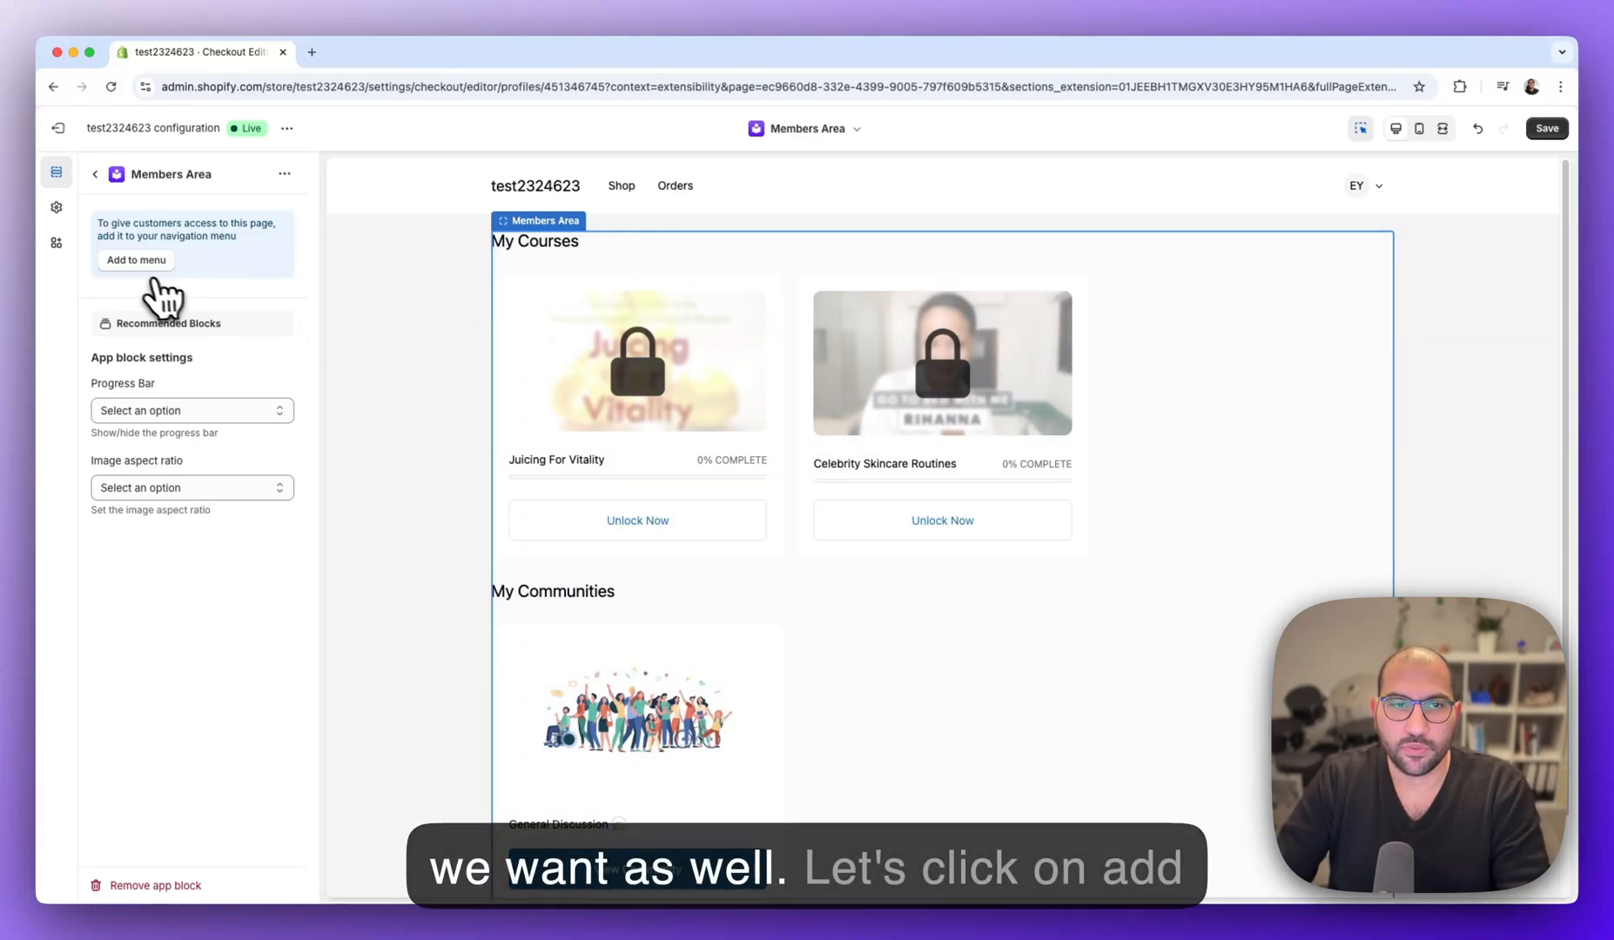
click(136, 260)
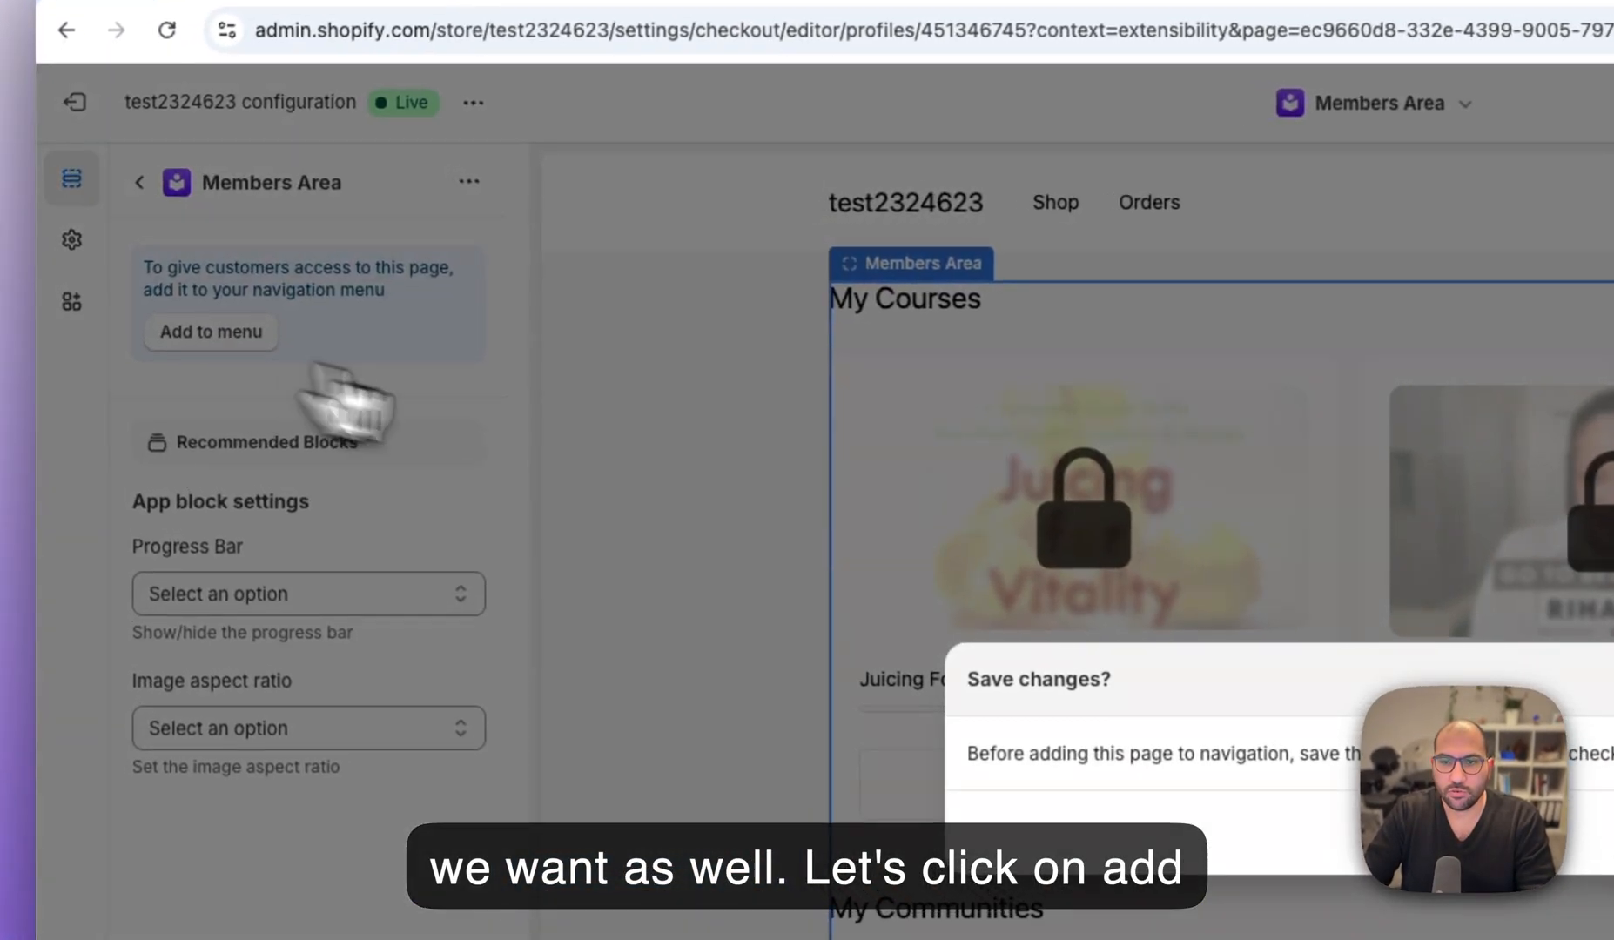
click(211, 331)
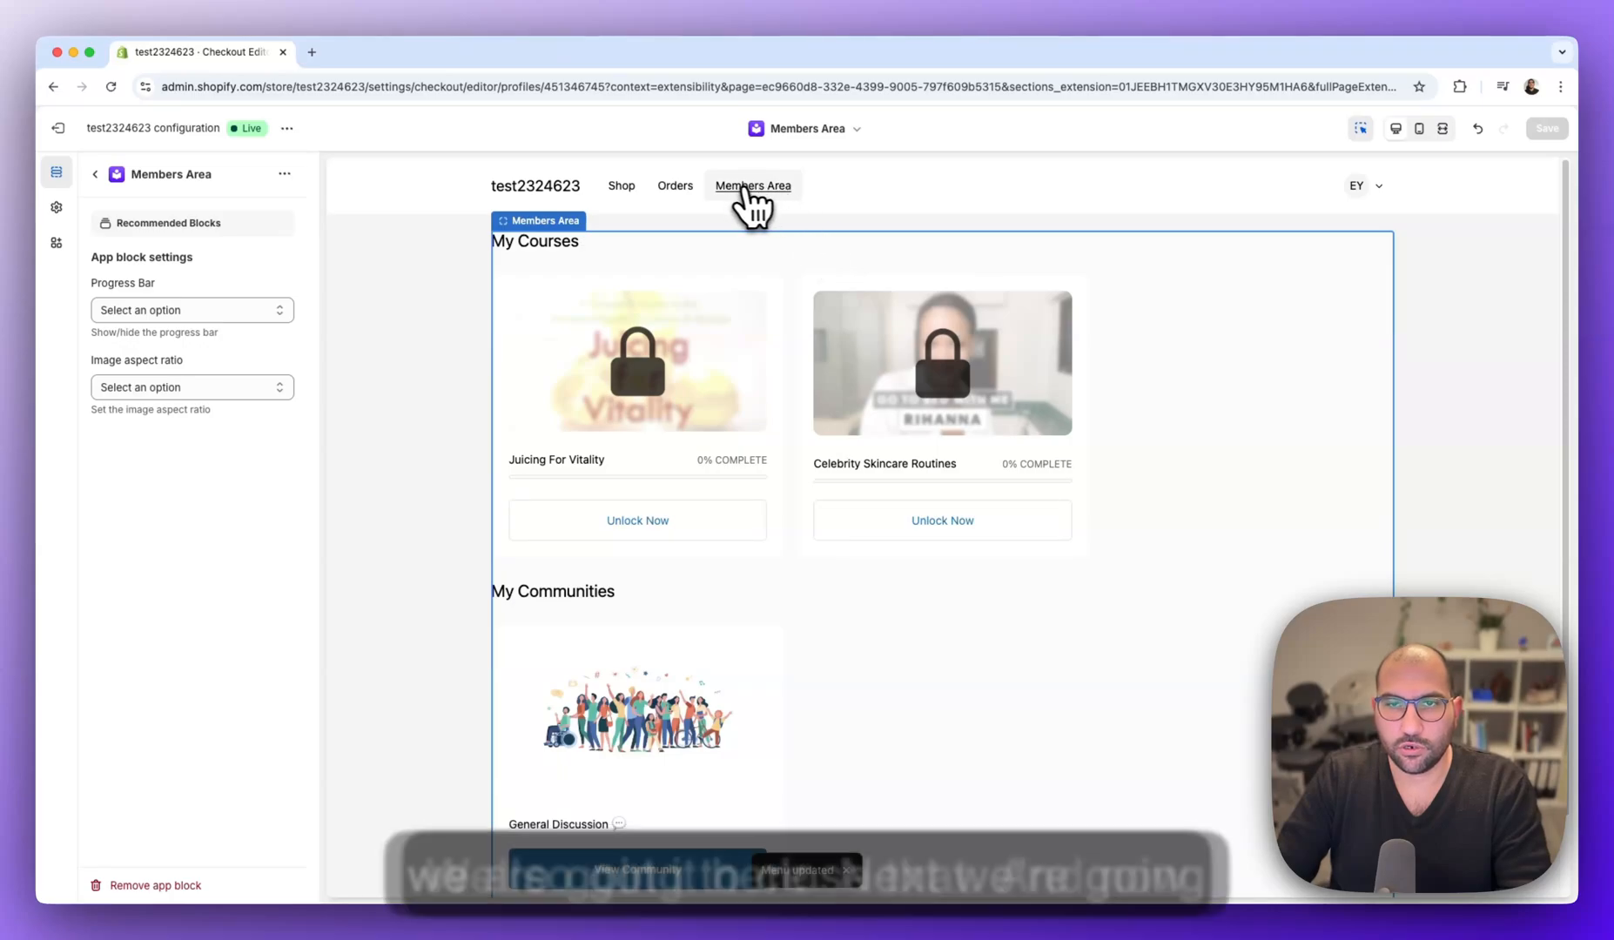
mouse_move(57, 242)
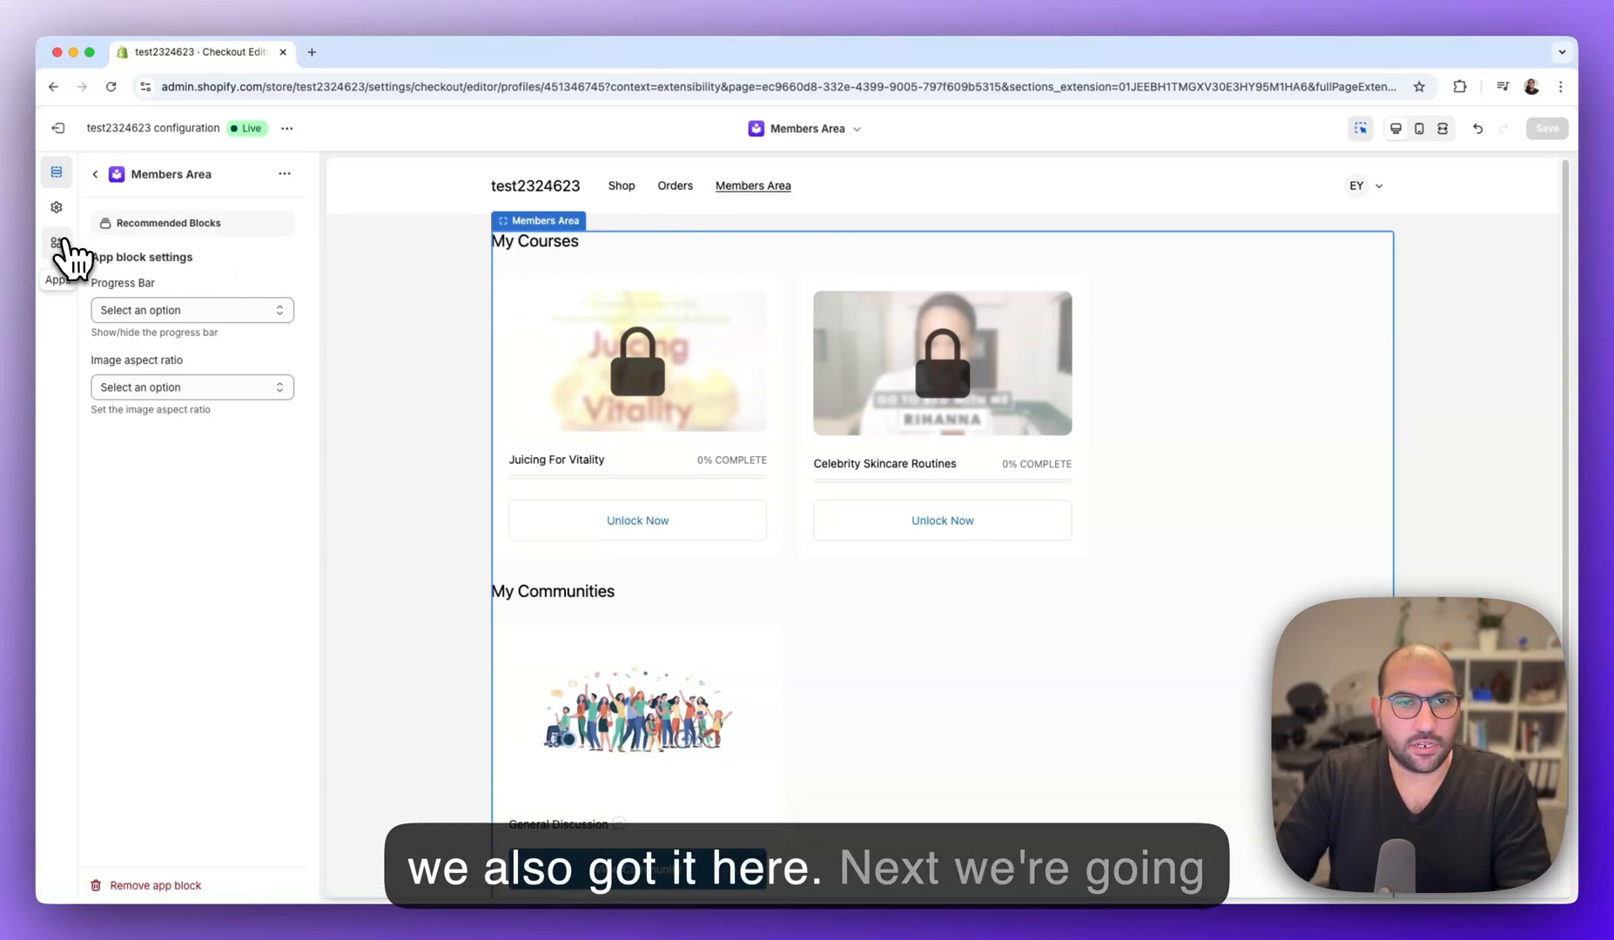
- Confirm four Tevello blocks are added, then exit the checkout editor
click(58, 244)
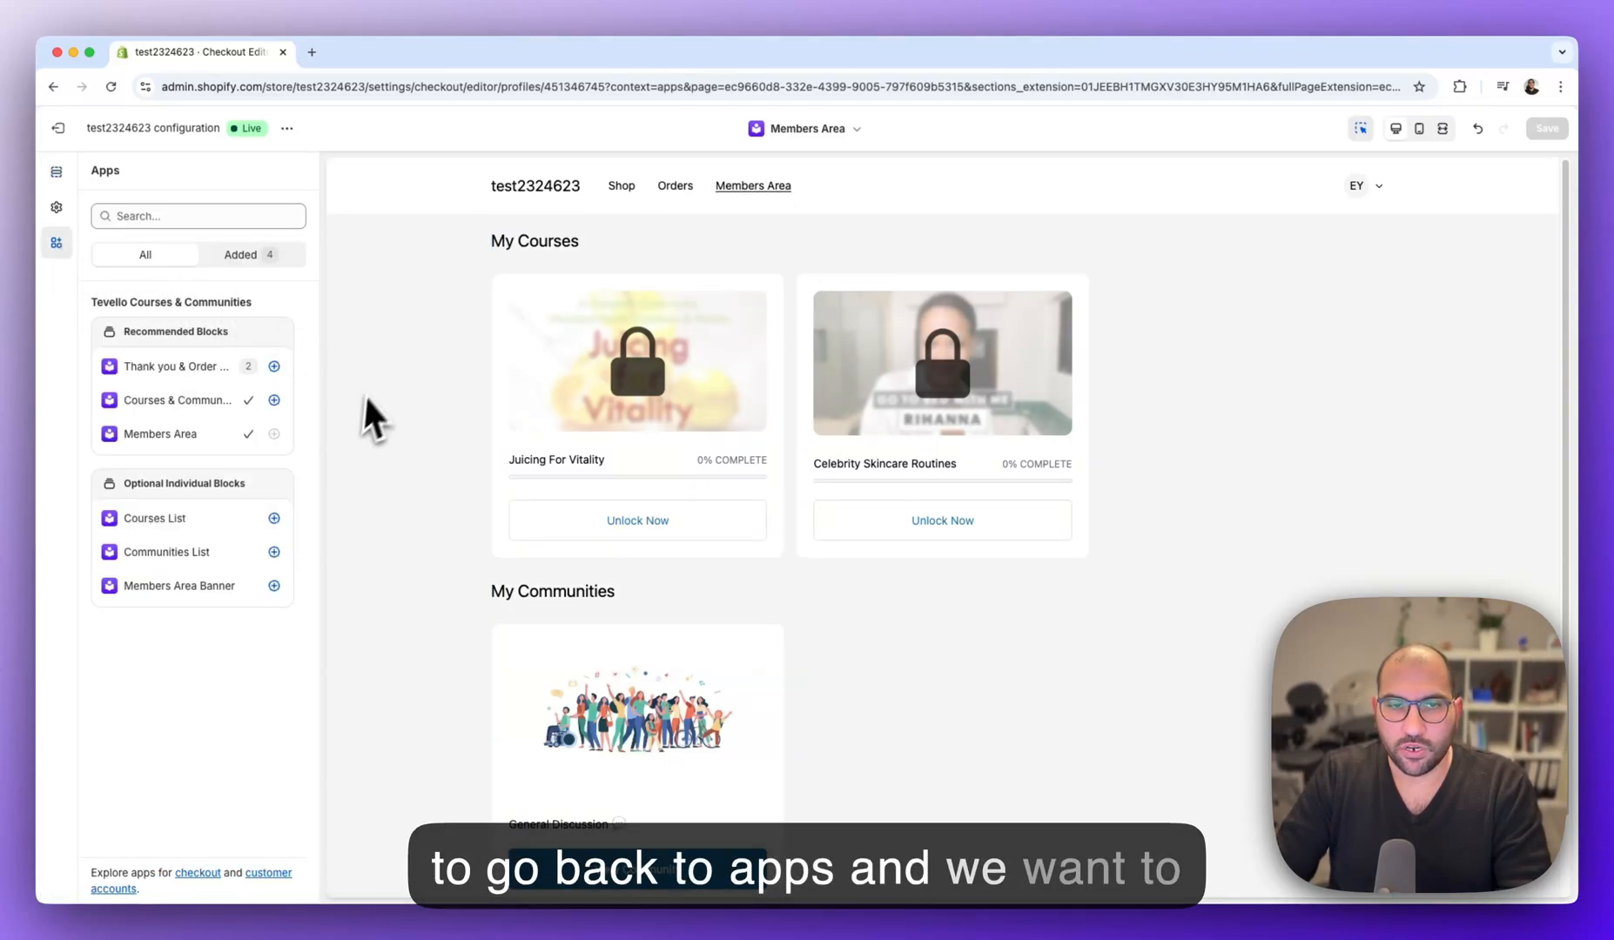
mouse_move(257, 387)
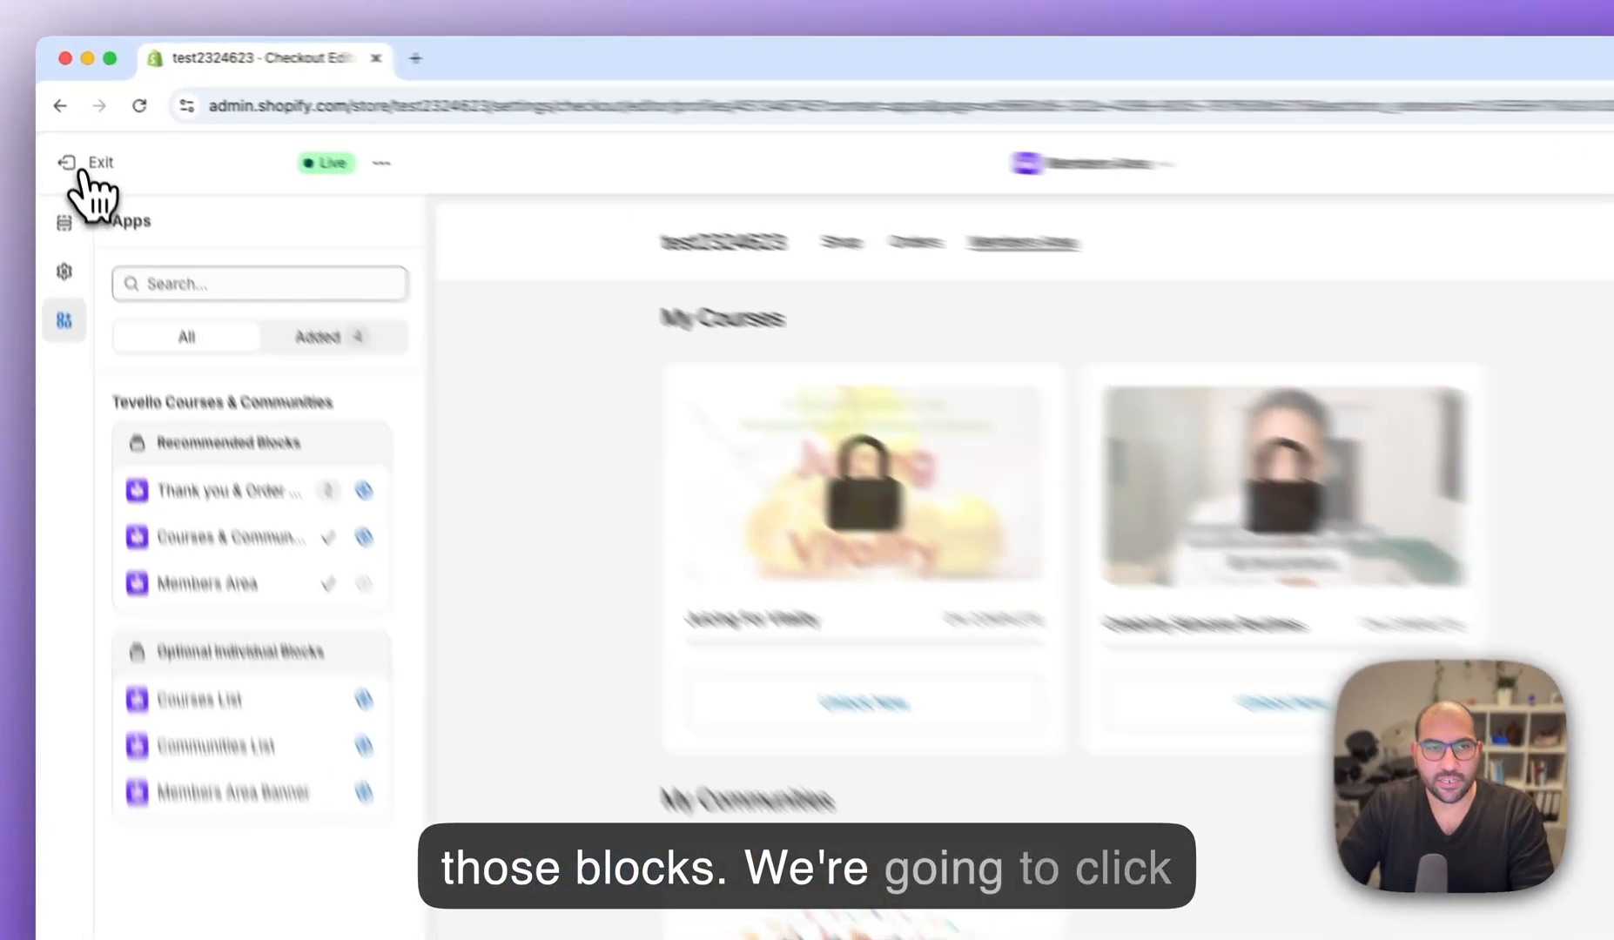
click(87, 162)
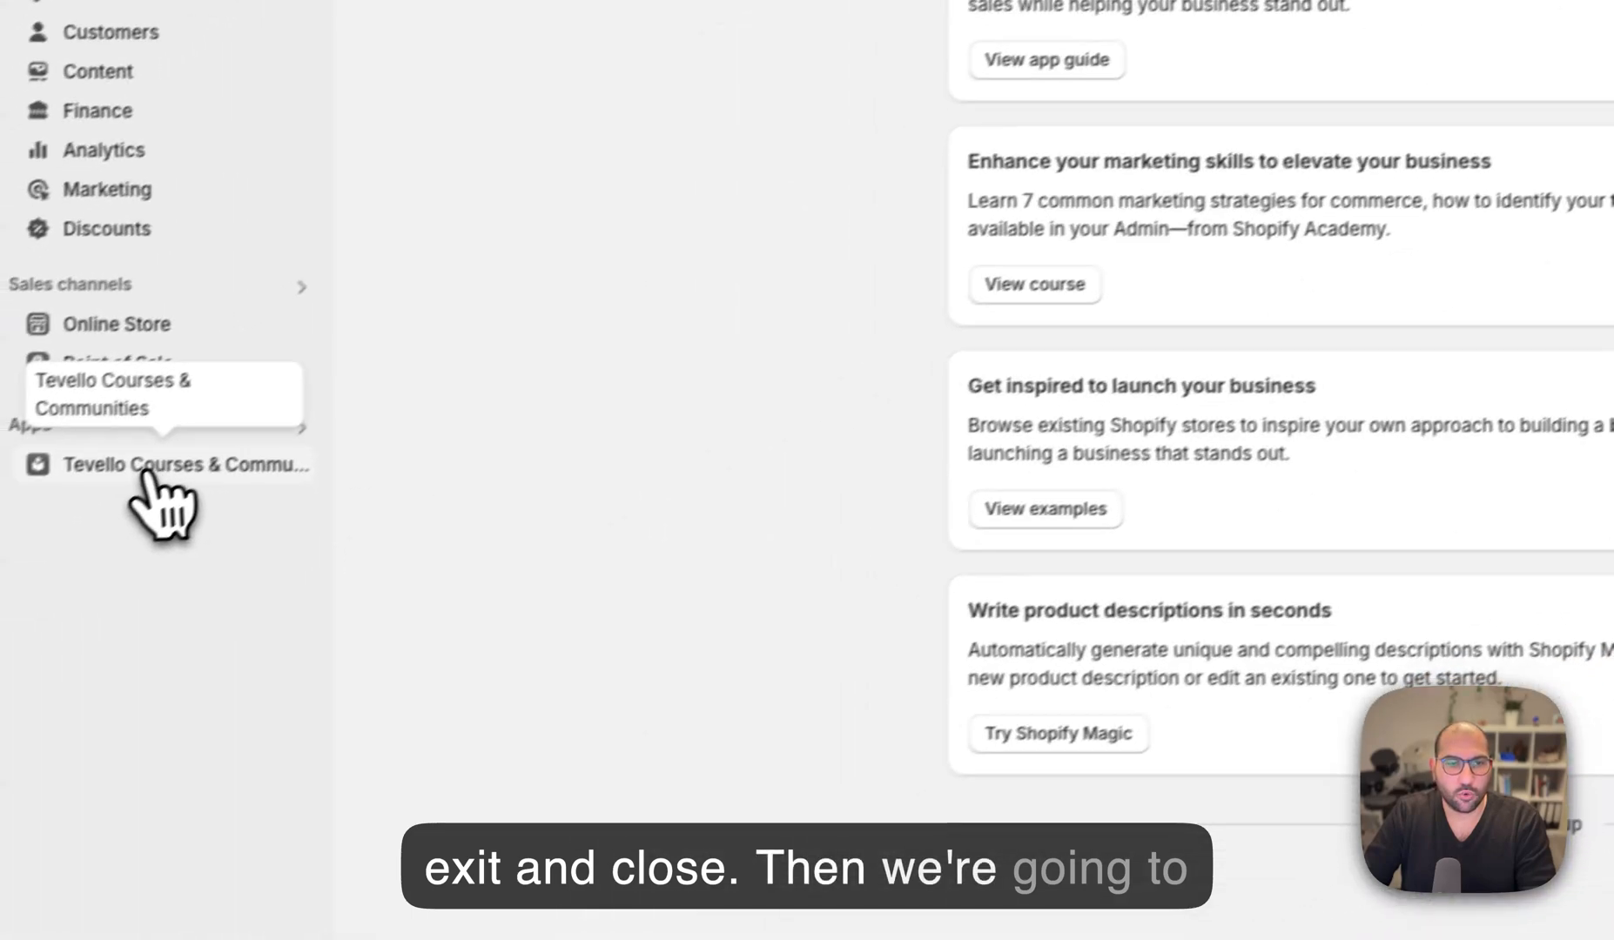
- Return to Tevello Settings, where the App Block reports installed successfully
click(184, 463)
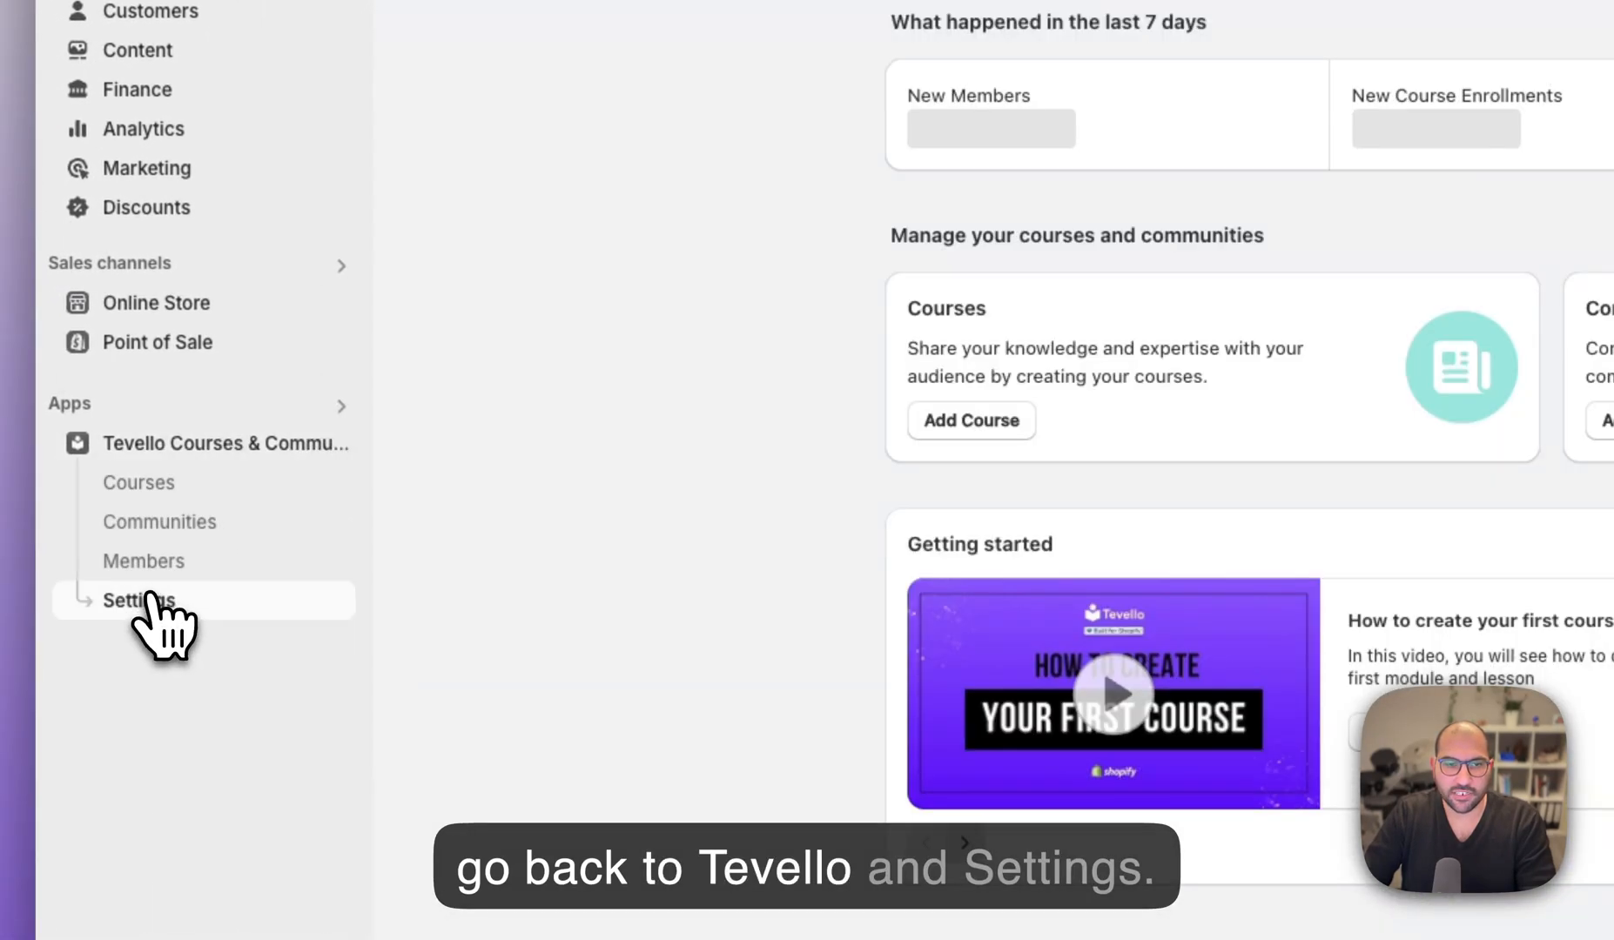
click(137, 601)
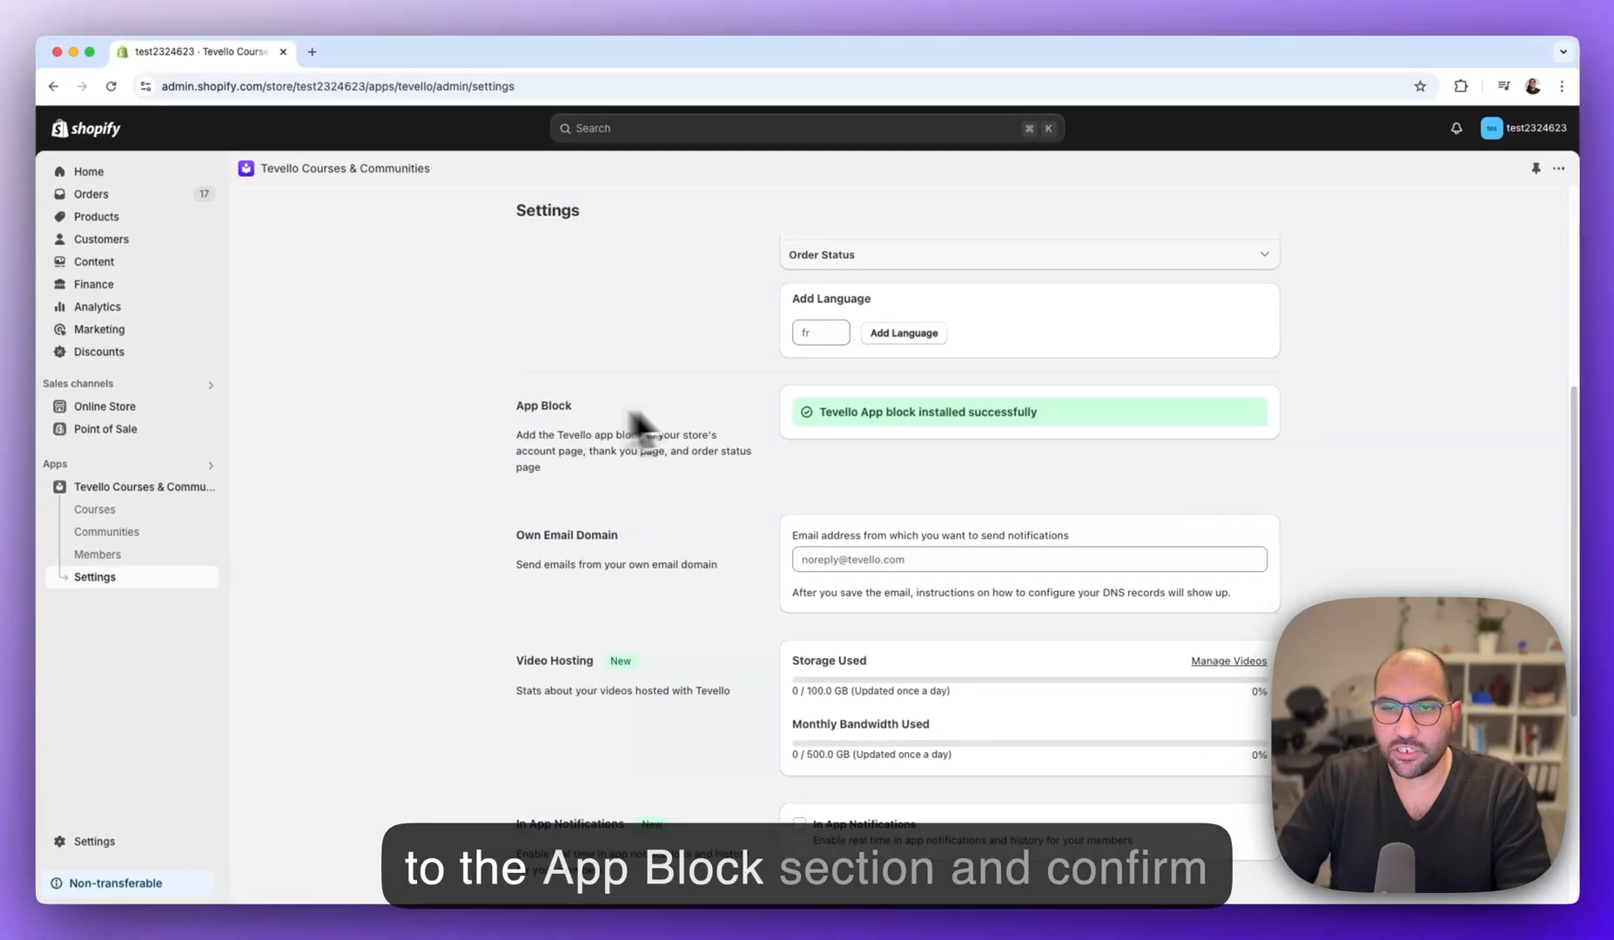
mouse_move(828, 436)
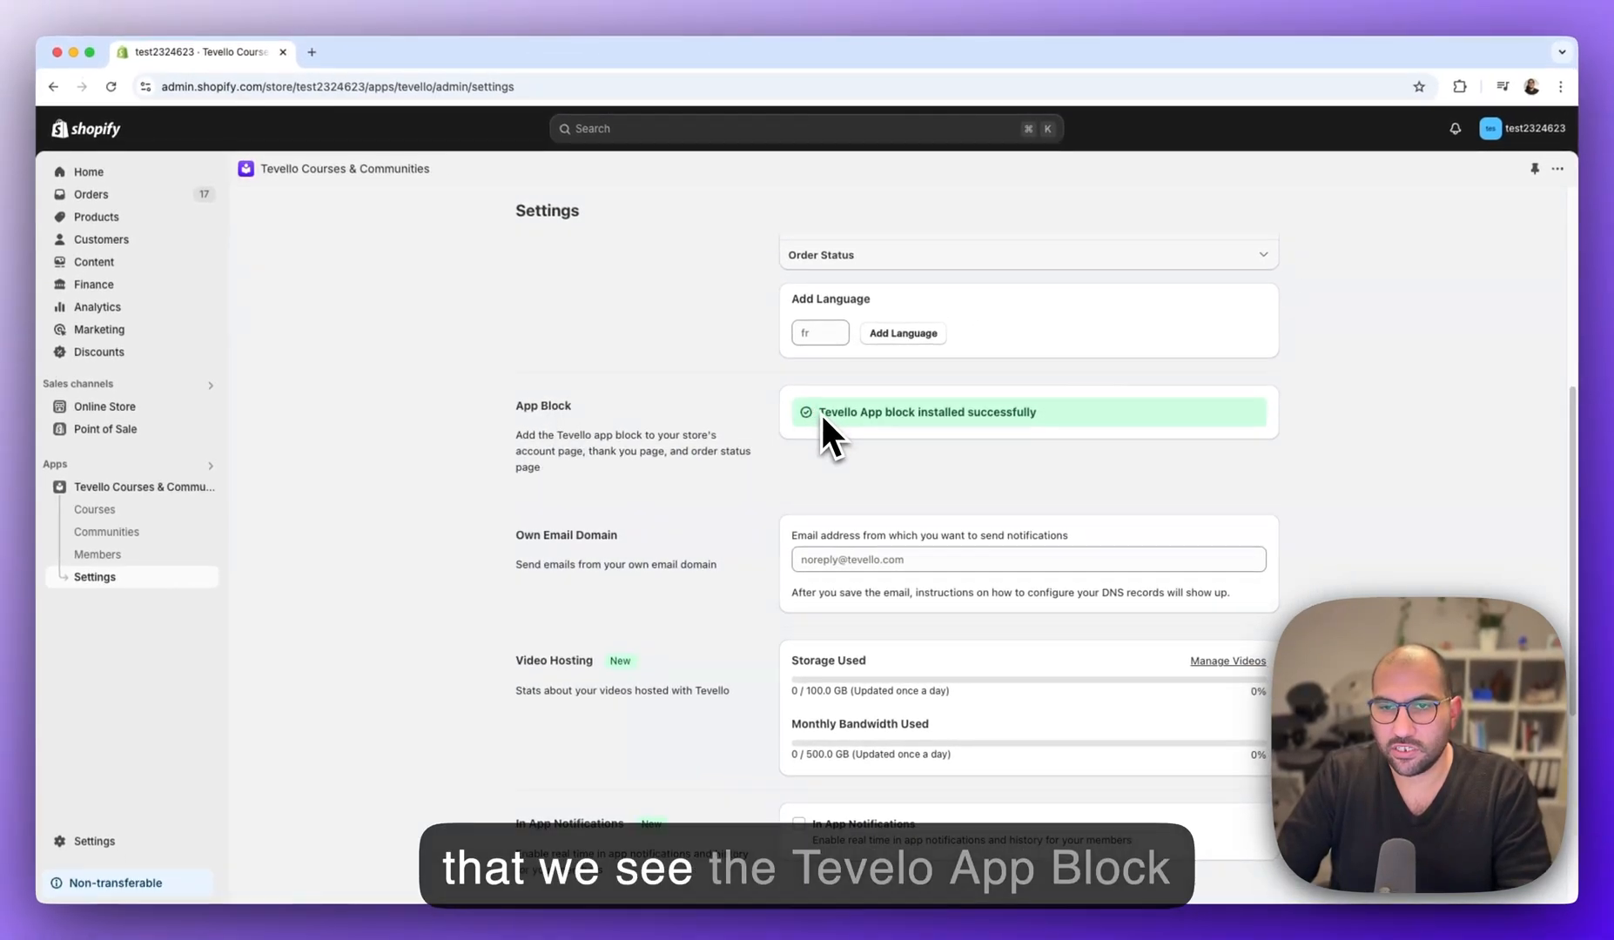
mouse_move(1055, 463)
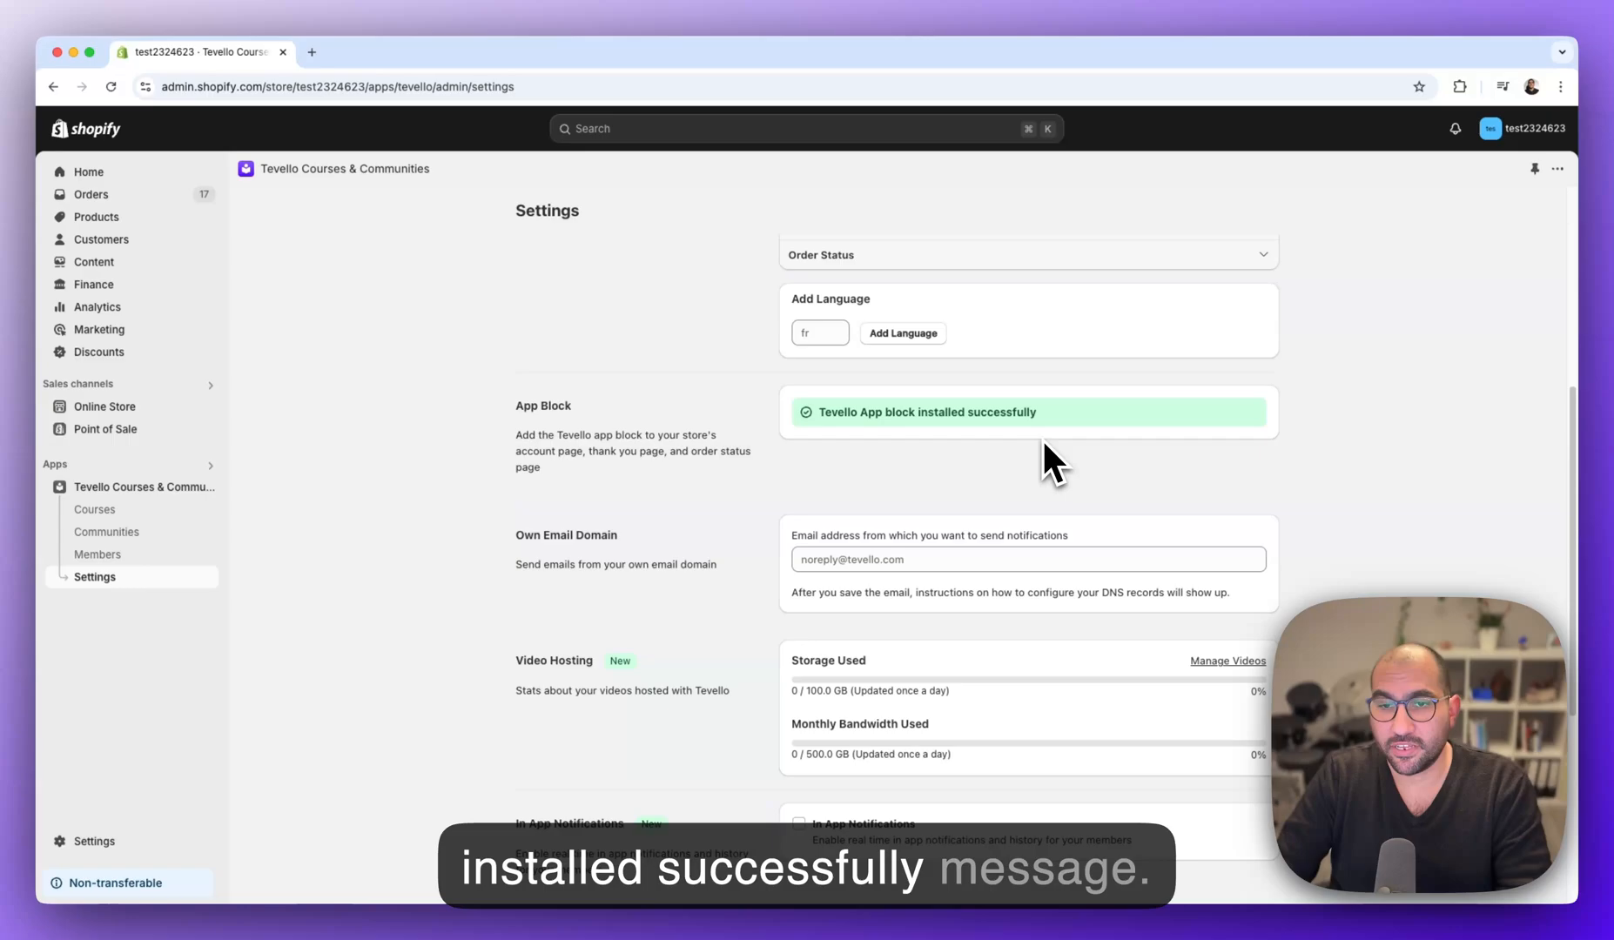
mouse_move(1050, 484)
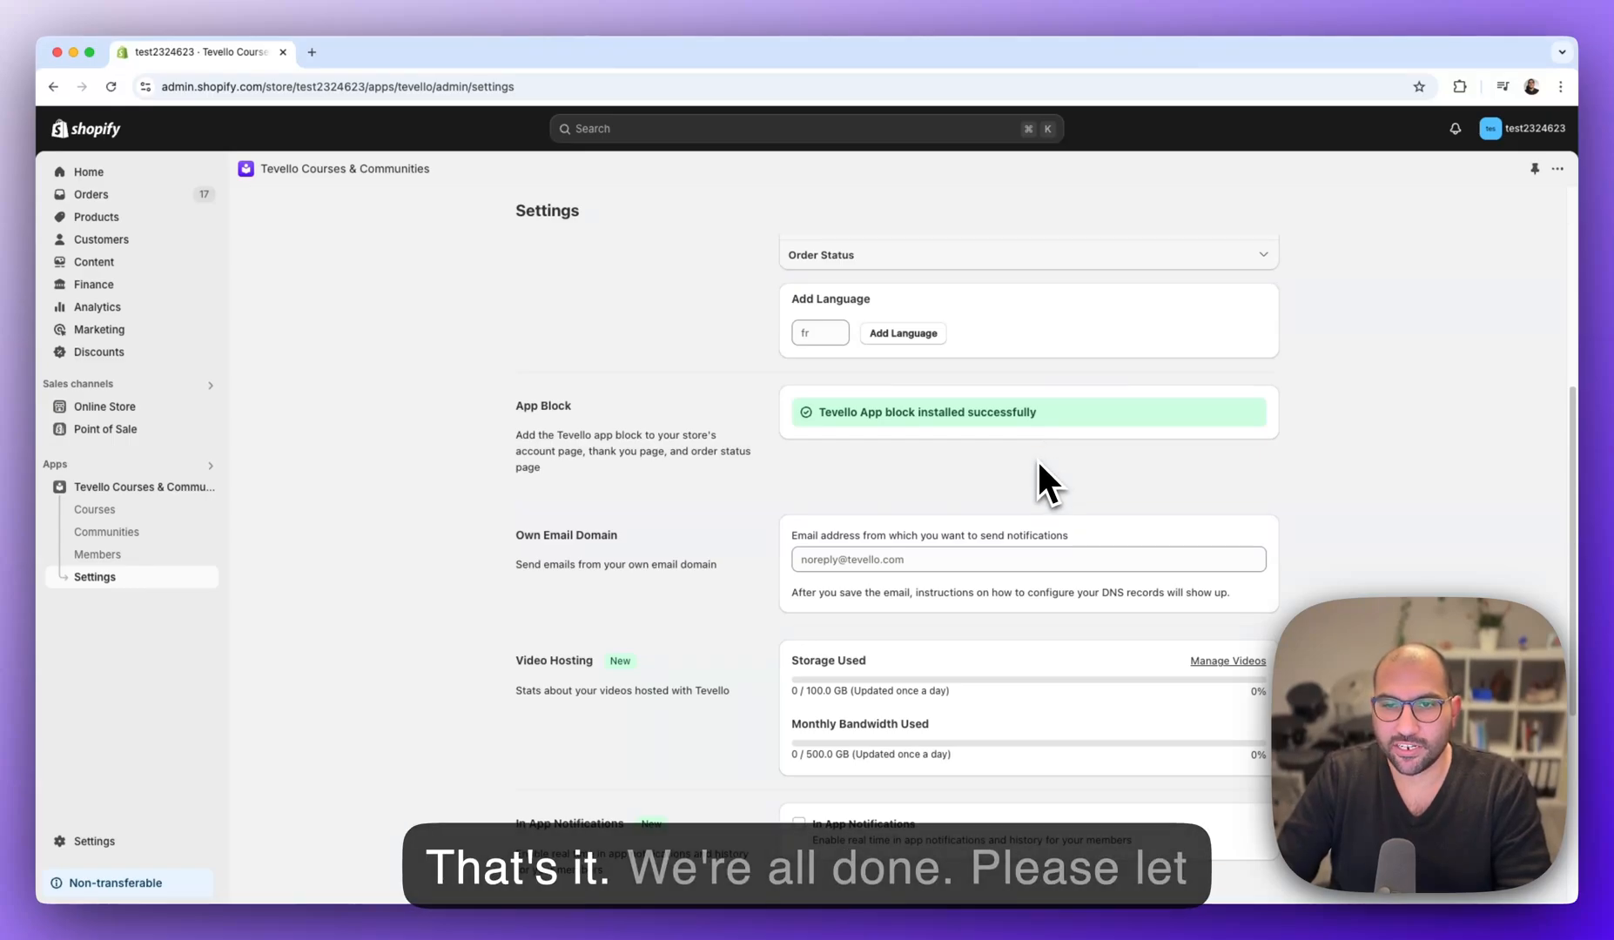